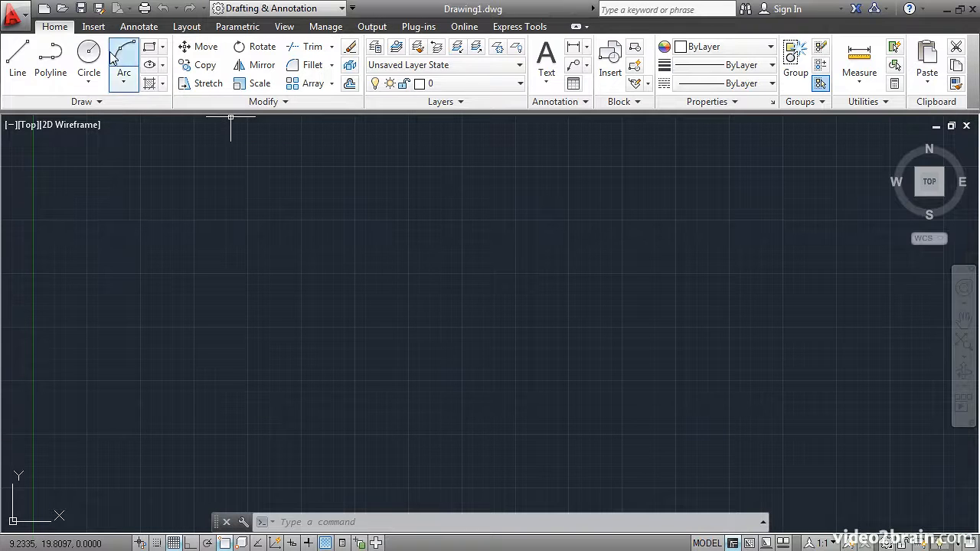
pyautogui.moveTo(45, 9)
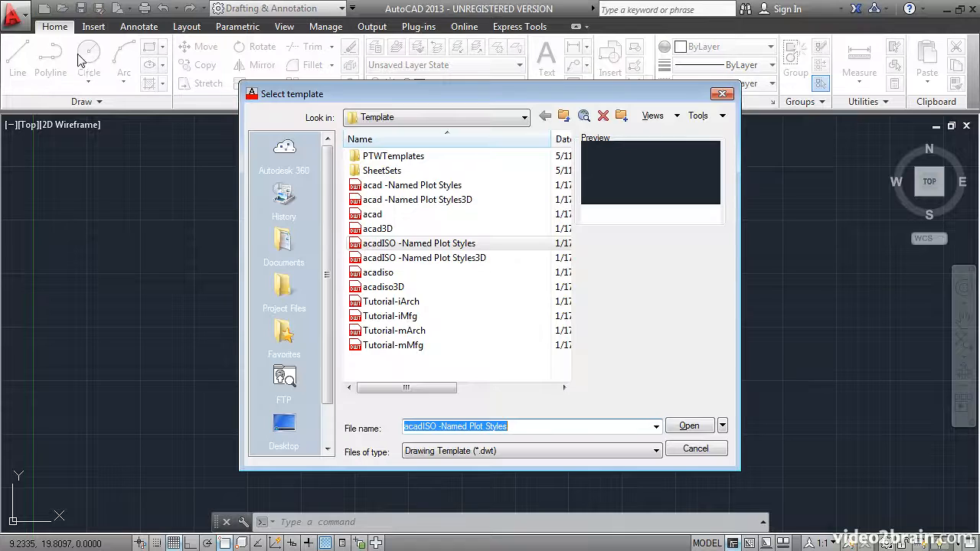
pyautogui.moveTo(181, 145)
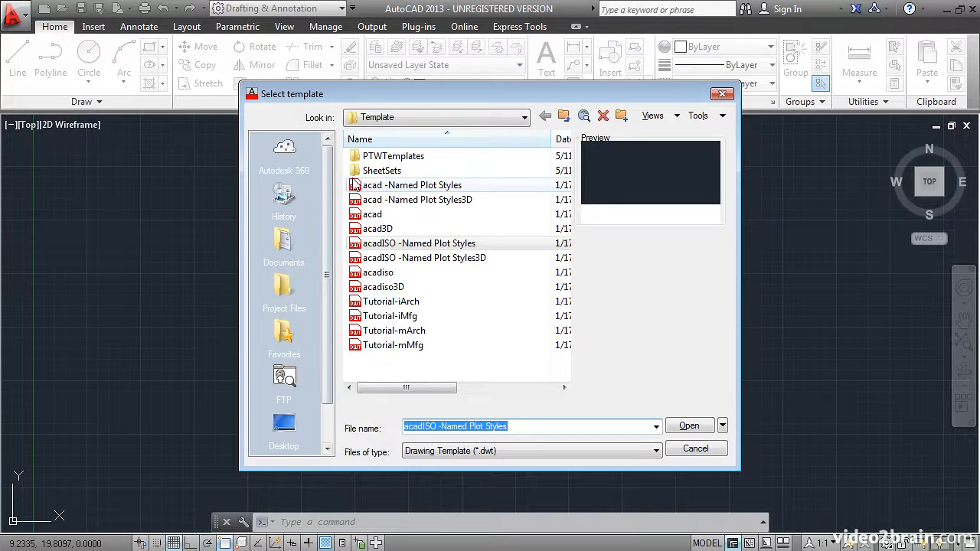
pyautogui.moveTo(471, 288)
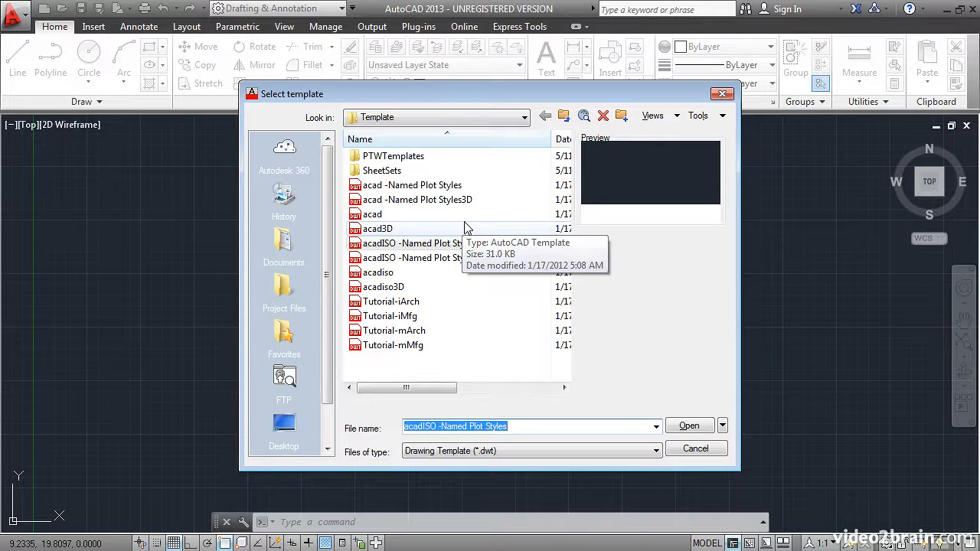
# Browse the templates and create Drawing6 from acad -Named Plot Styles.dwt
pyautogui.click(412, 183)
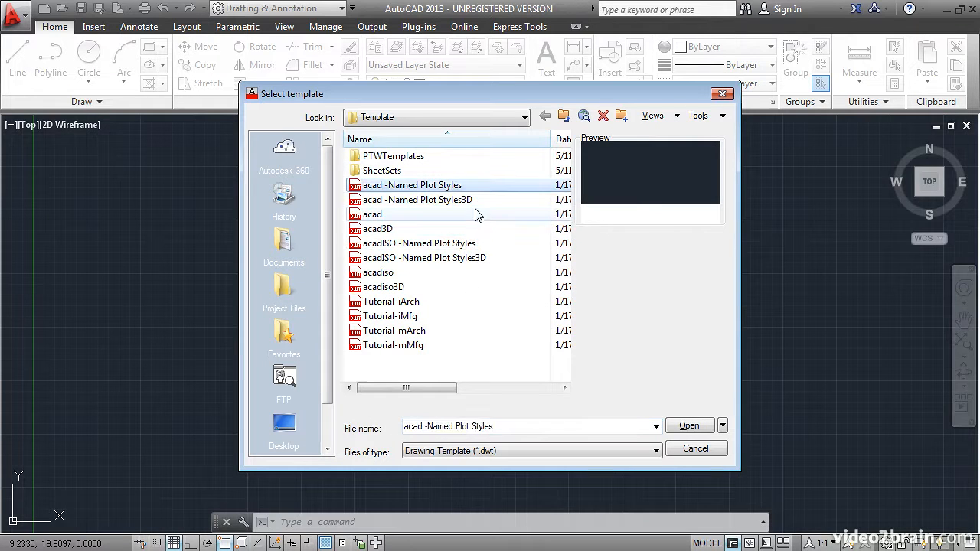
pyautogui.moveTo(473, 228)
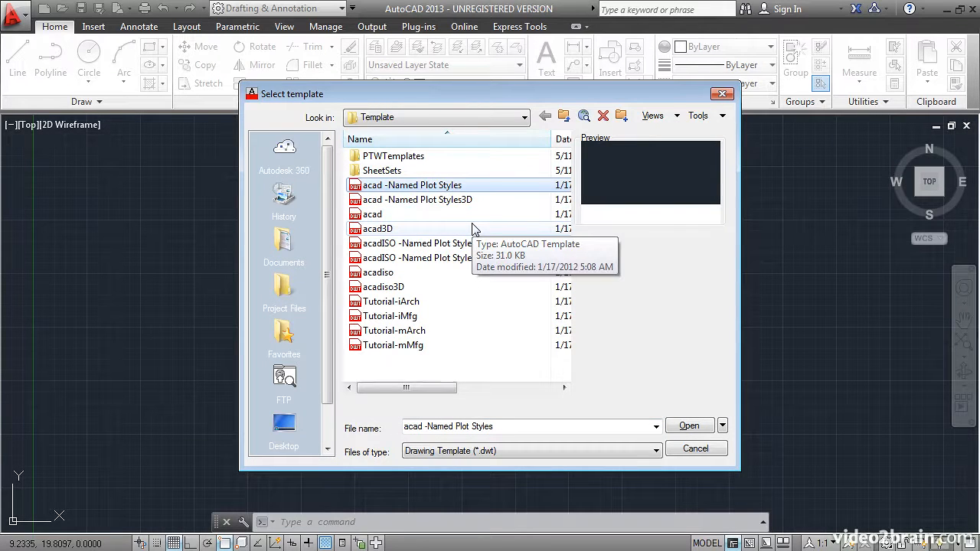
pyautogui.moveTo(426, 236)
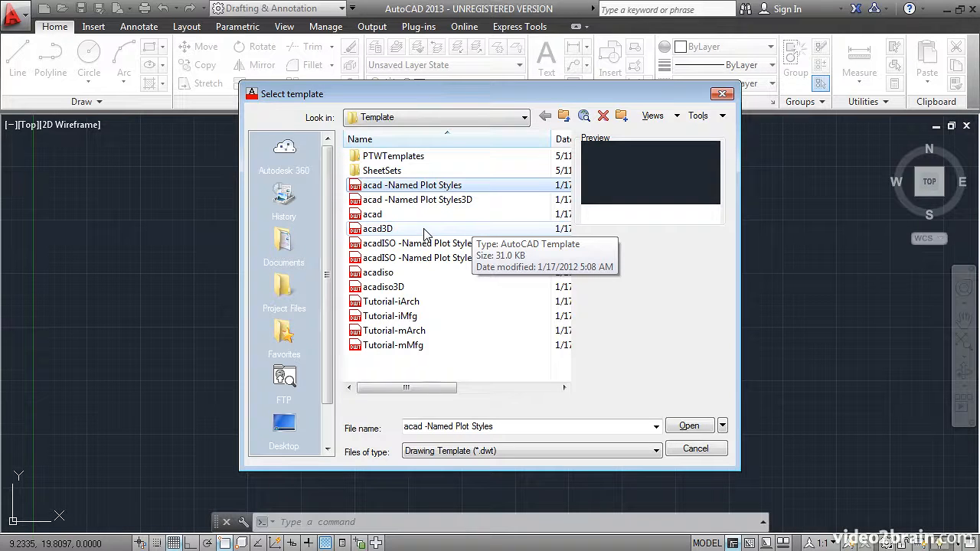
pyautogui.click(417, 242)
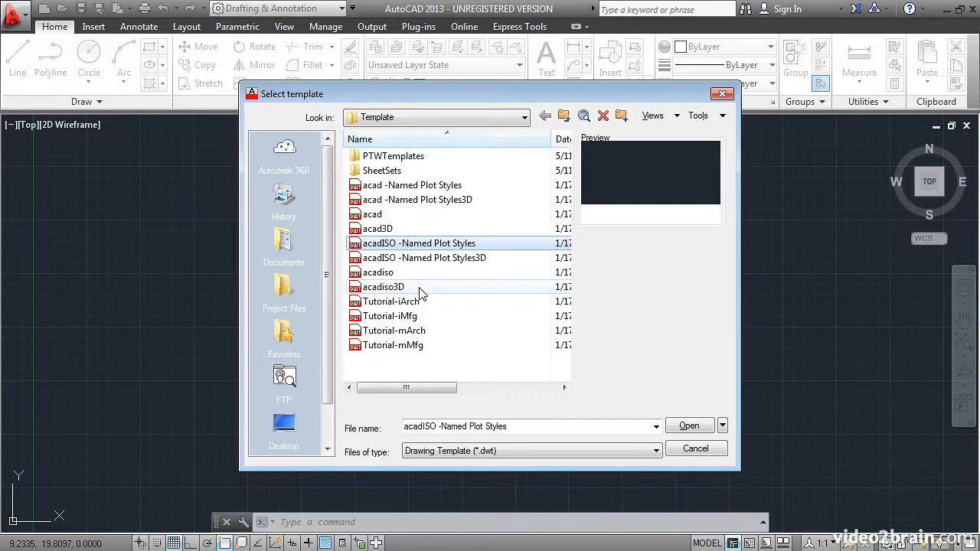
pyautogui.moveTo(410, 308)
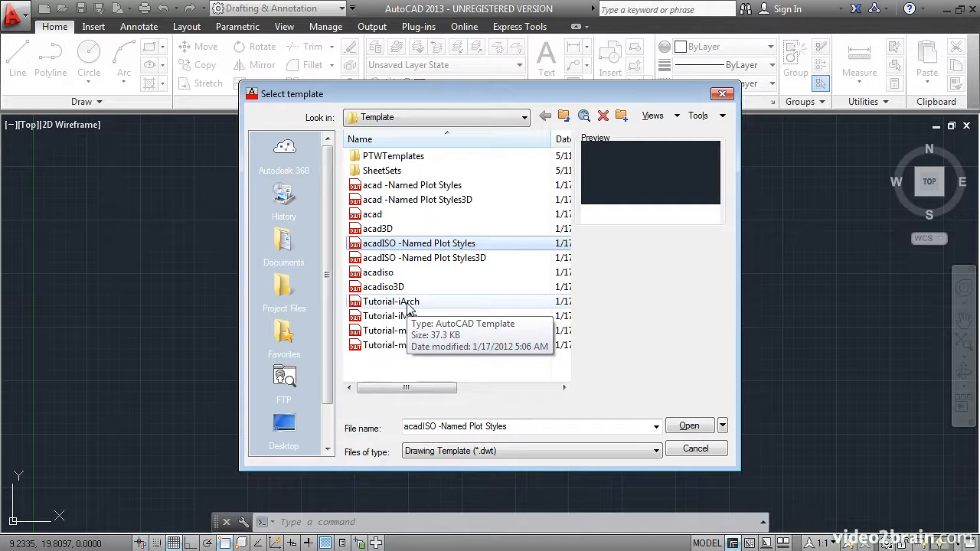
pyautogui.moveTo(426, 306)
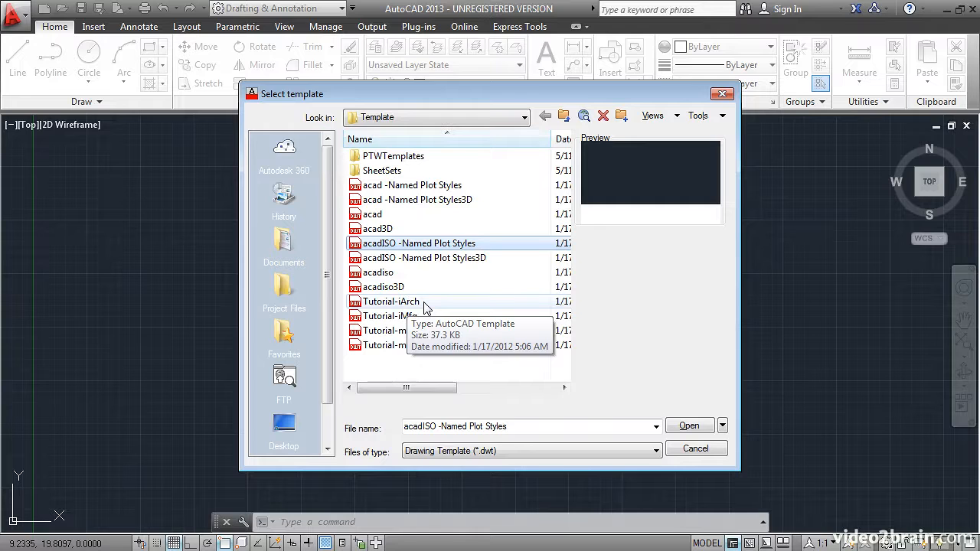
pyautogui.moveTo(404, 222)
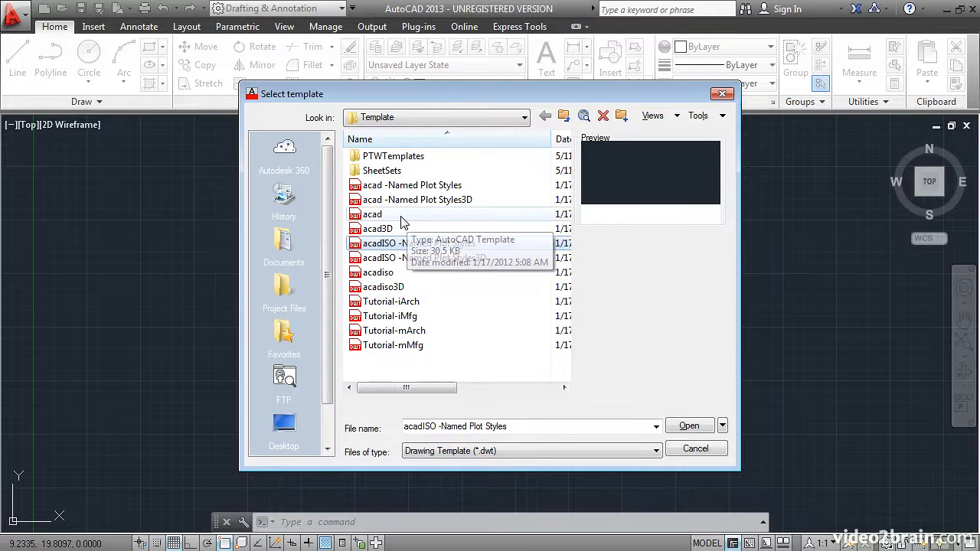
pyautogui.click(372, 215)
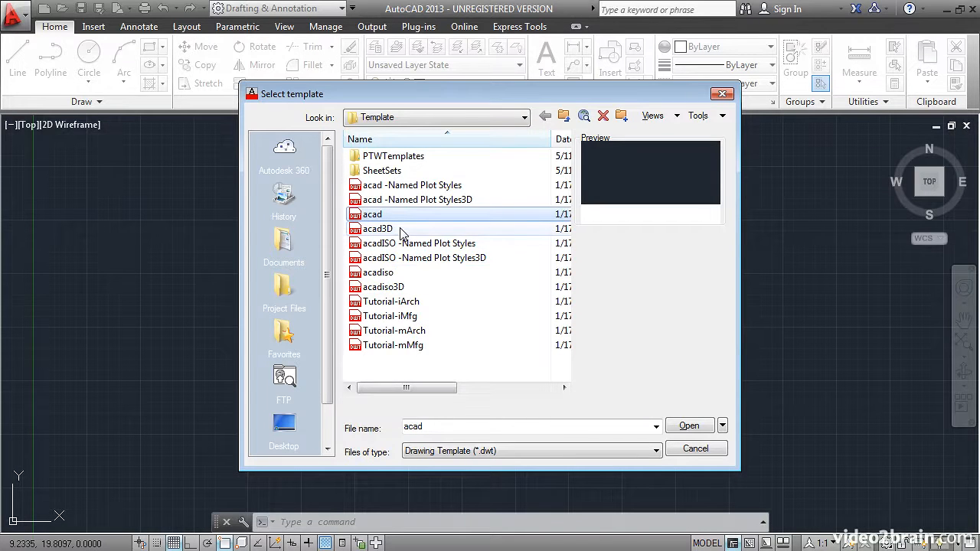
pyautogui.moveTo(398, 230)
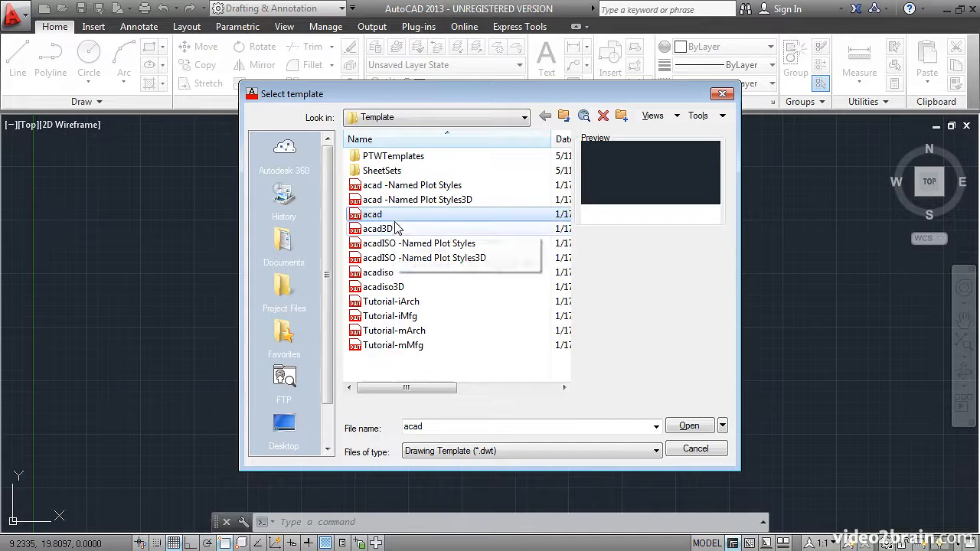
pyautogui.moveTo(404, 233)
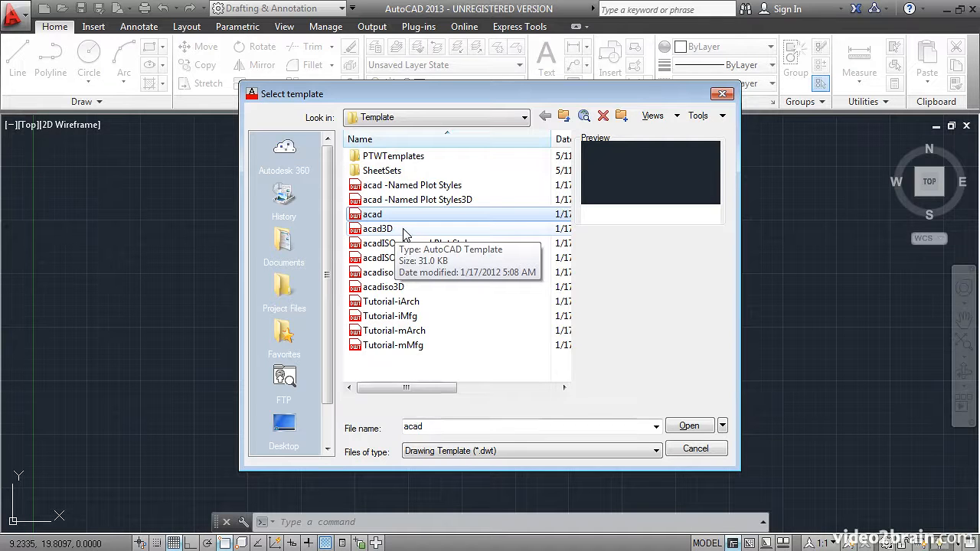
pyautogui.moveTo(412, 190)
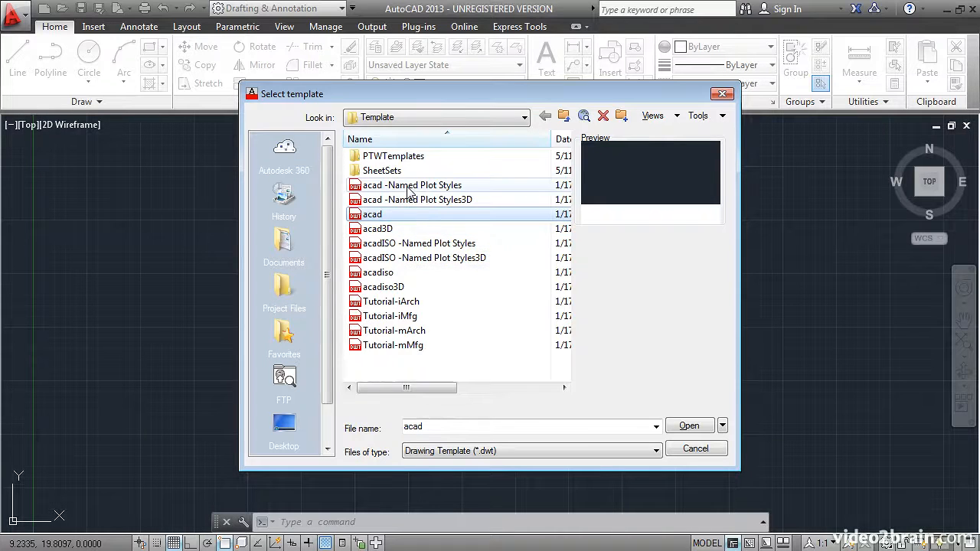
pyautogui.click(410, 184)
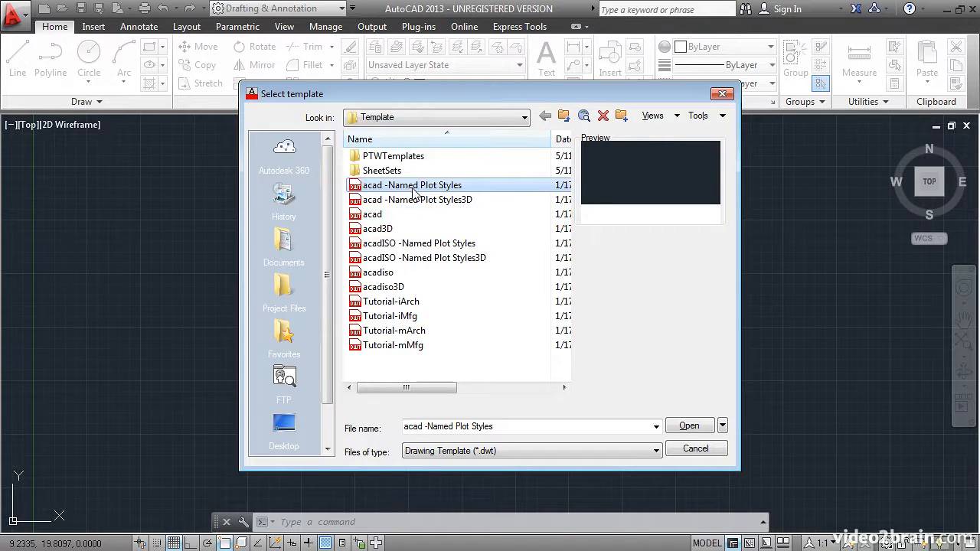
pyautogui.moveTo(421, 214)
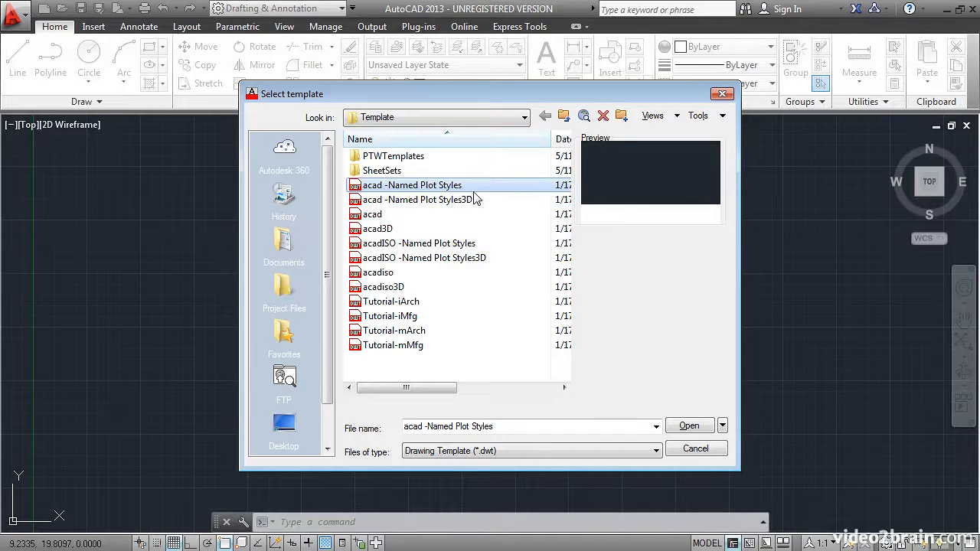
pyautogui.moveTo(450, 229)
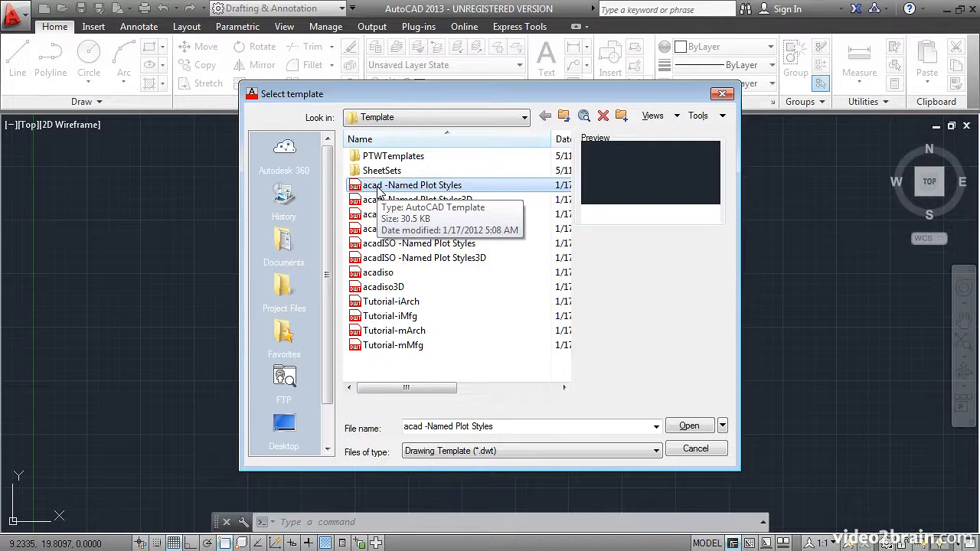
pyautogui.moveTo(414, 189)
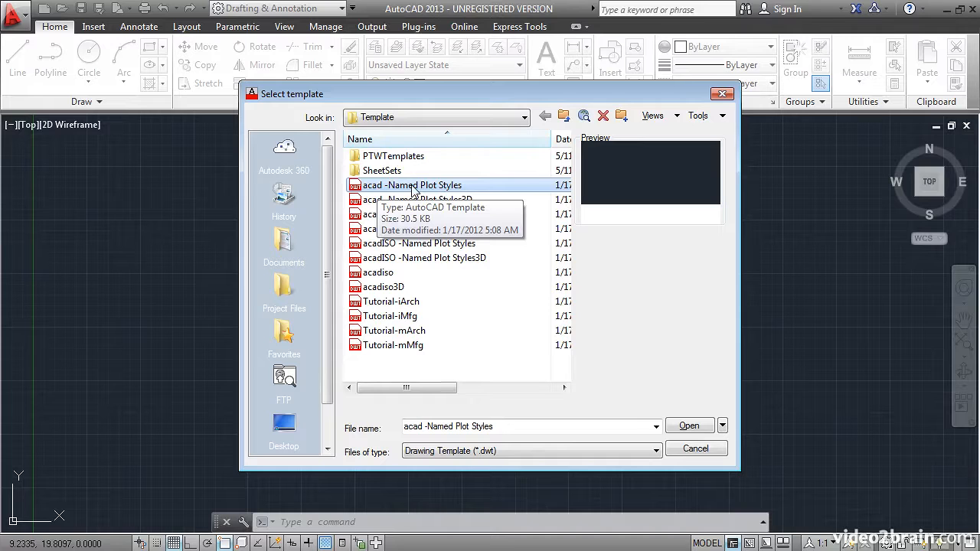
pyautogui.moveTo(666, 426)
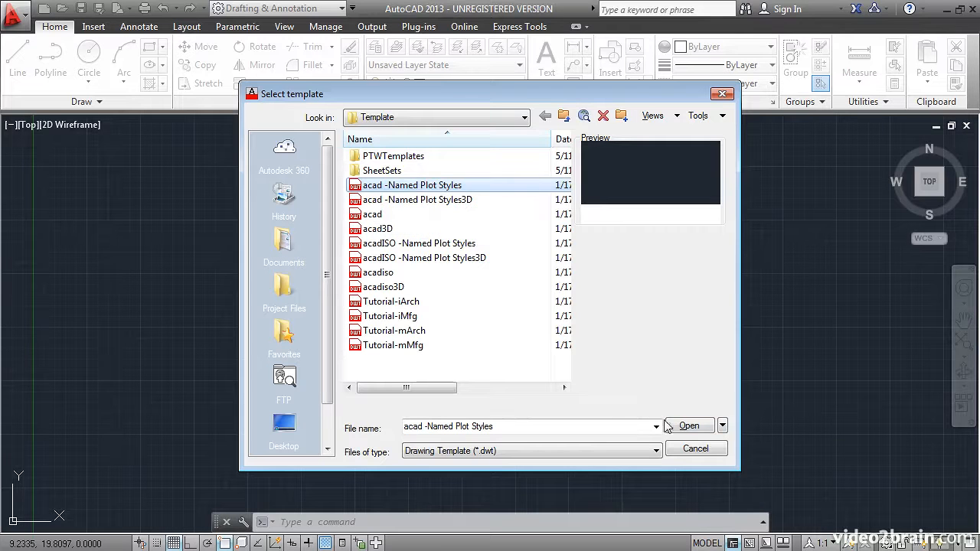
pyautogui.click(689, 426)
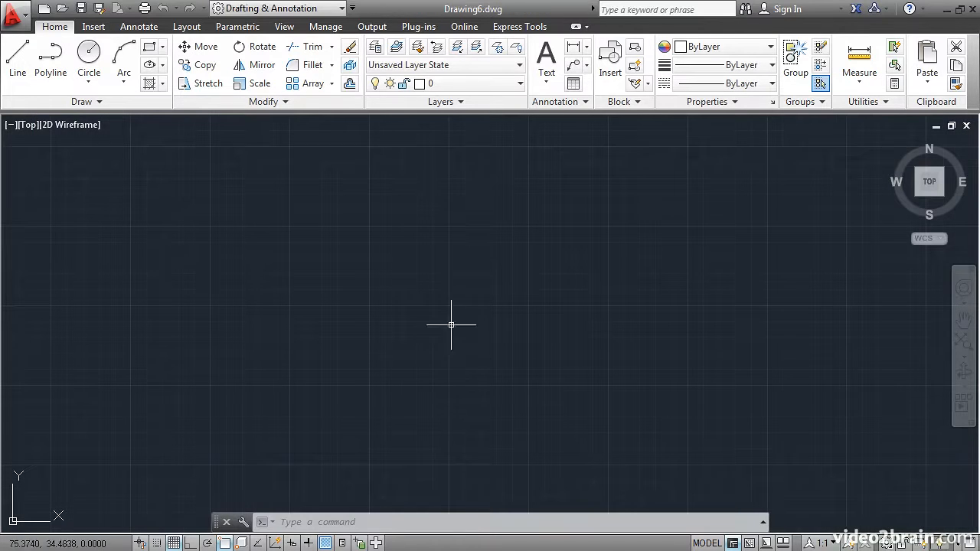
pyautogui.moveTo(436, 316)
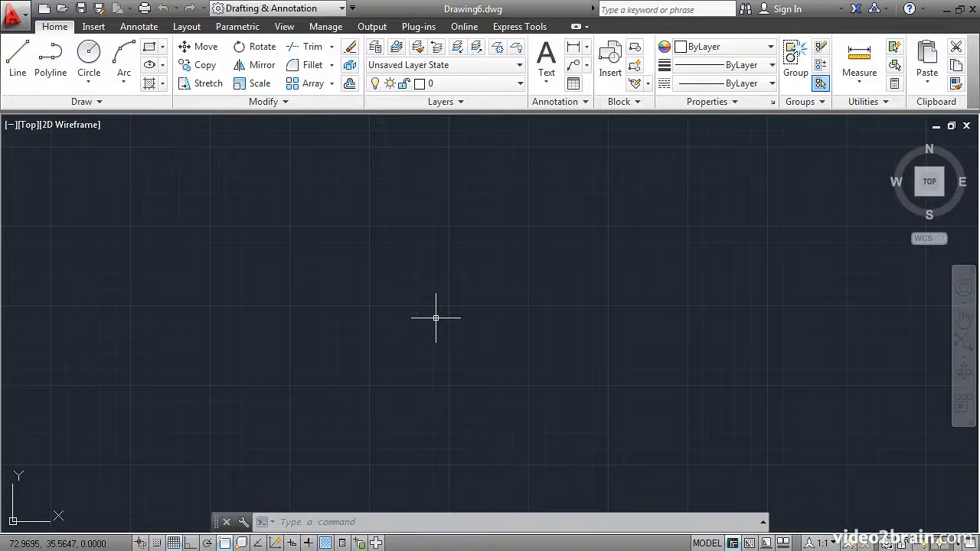
# Set length units to Architectural with 0'-0 1/16" precision via the UN command
pyautogui.write('UN')
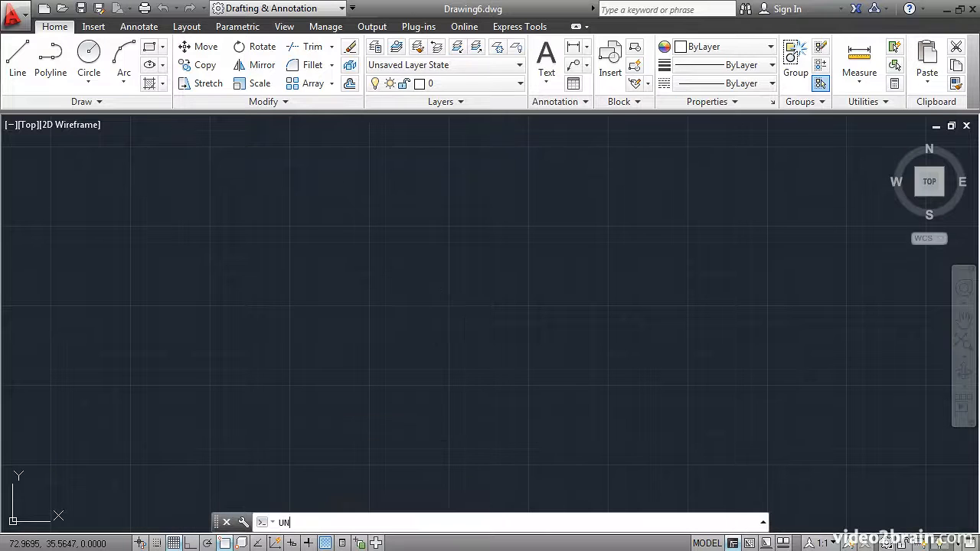
pyautogui.press('Return')
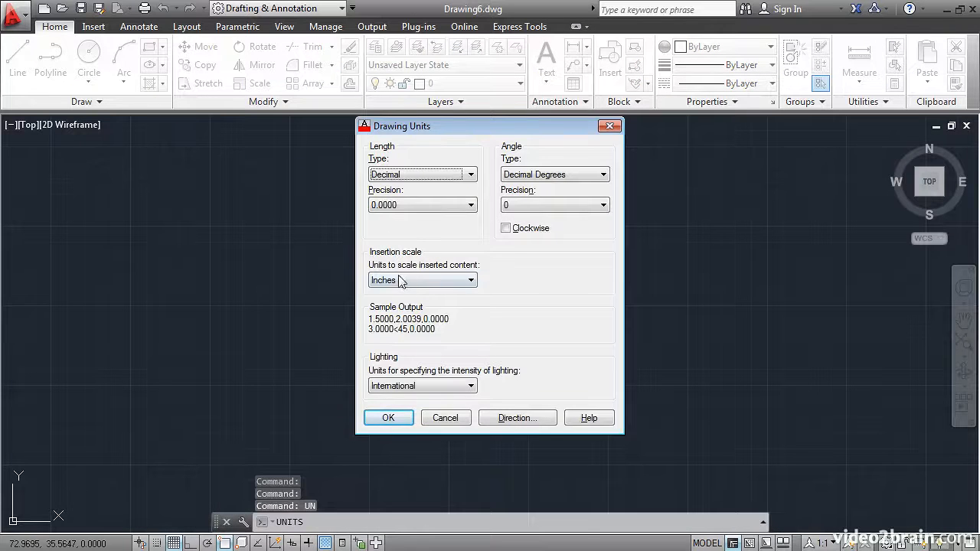
pyautogui.moveTo(397, 298)
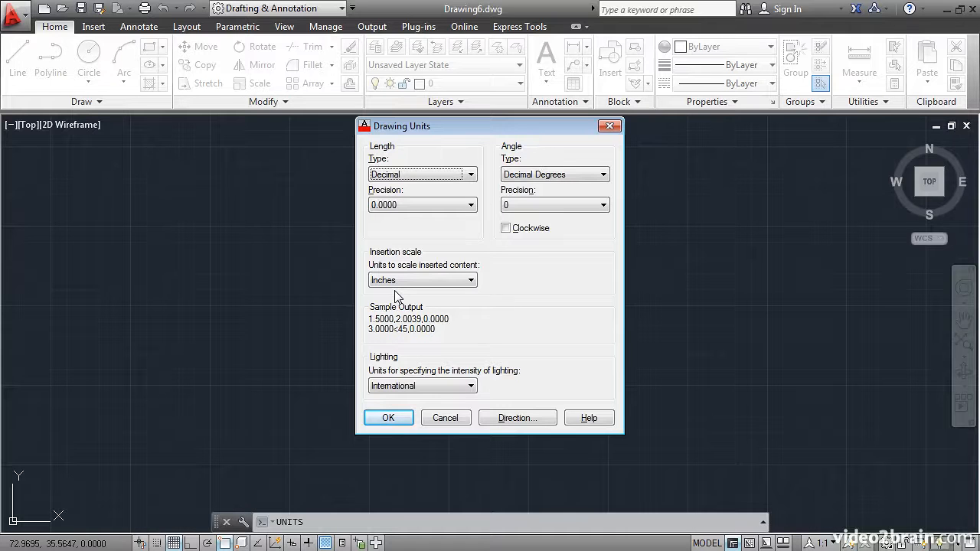
pyautogui.moveTo(447, 247)
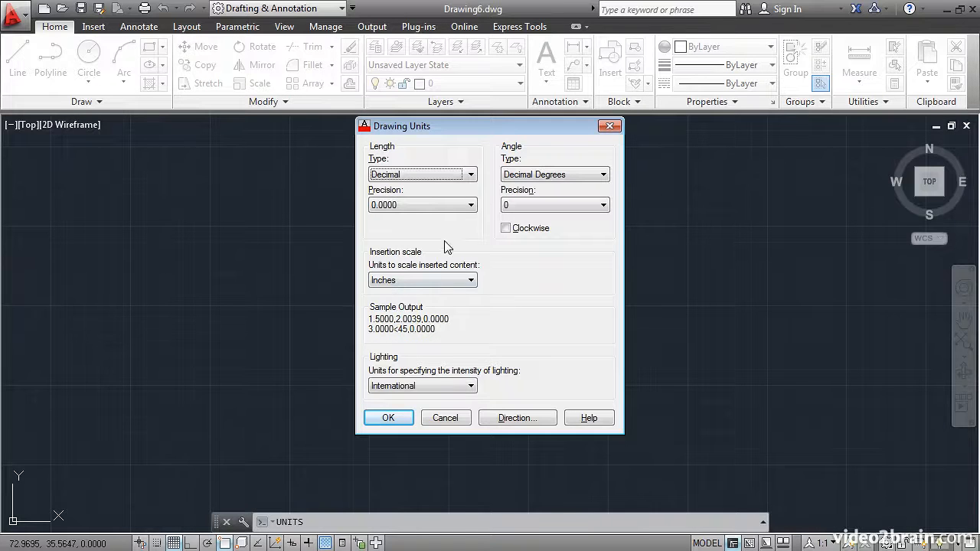
pyautogui.click(470, 175)
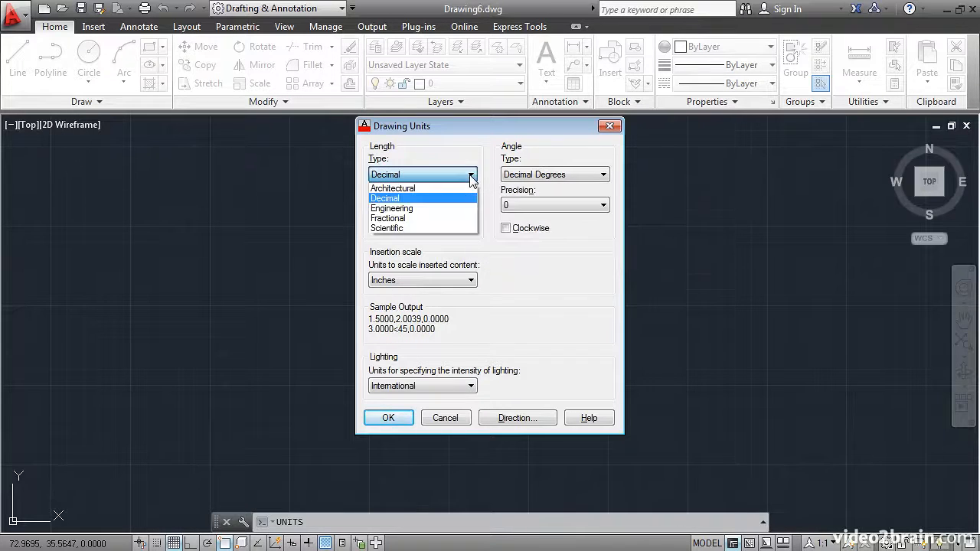
pyautogui.click(392, 186)
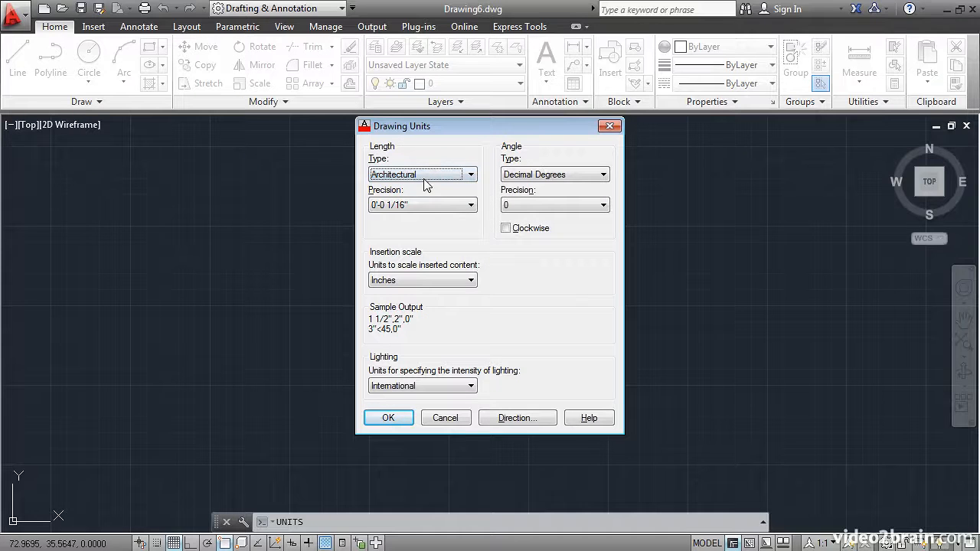
pyautogui.moveTo(407, 229)
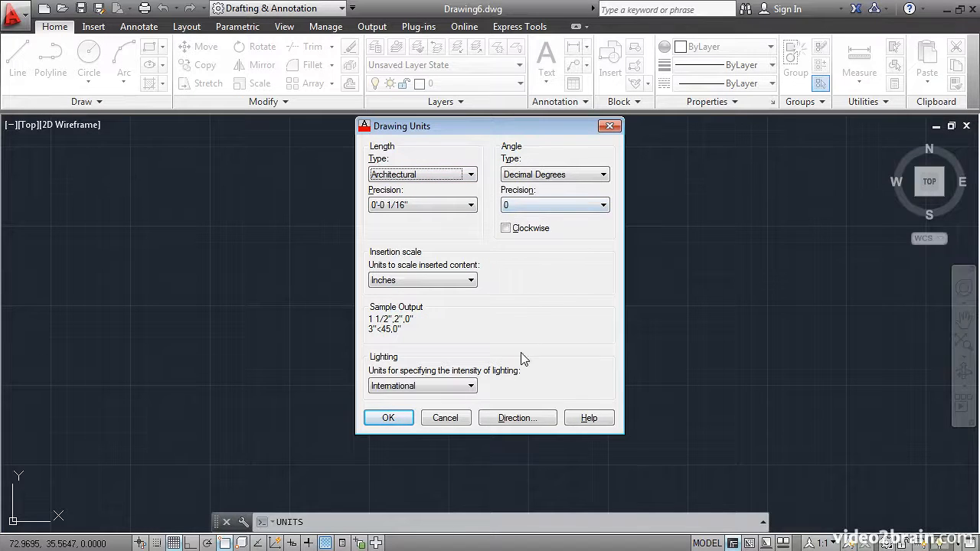
pyautogui.click(517, 417)
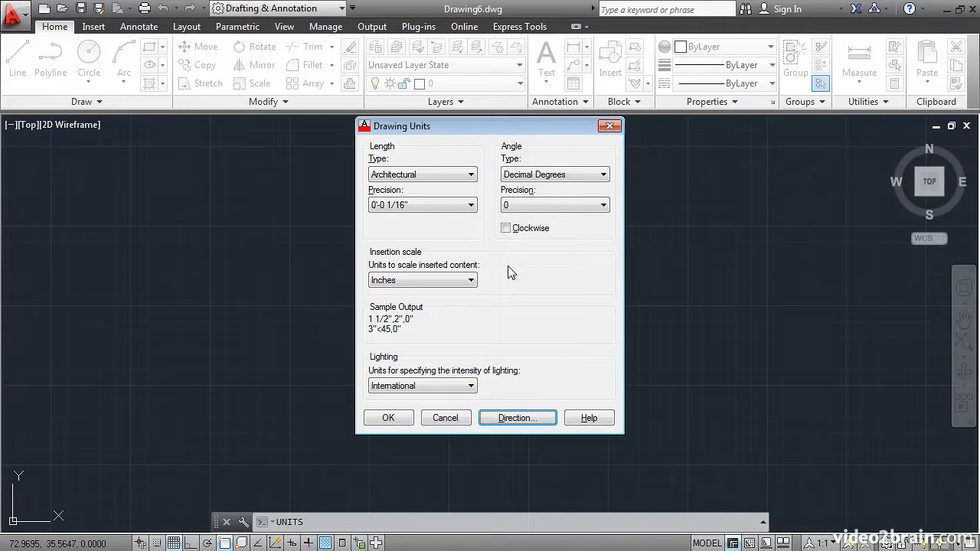
pyautogui.moveTo(515, 244)
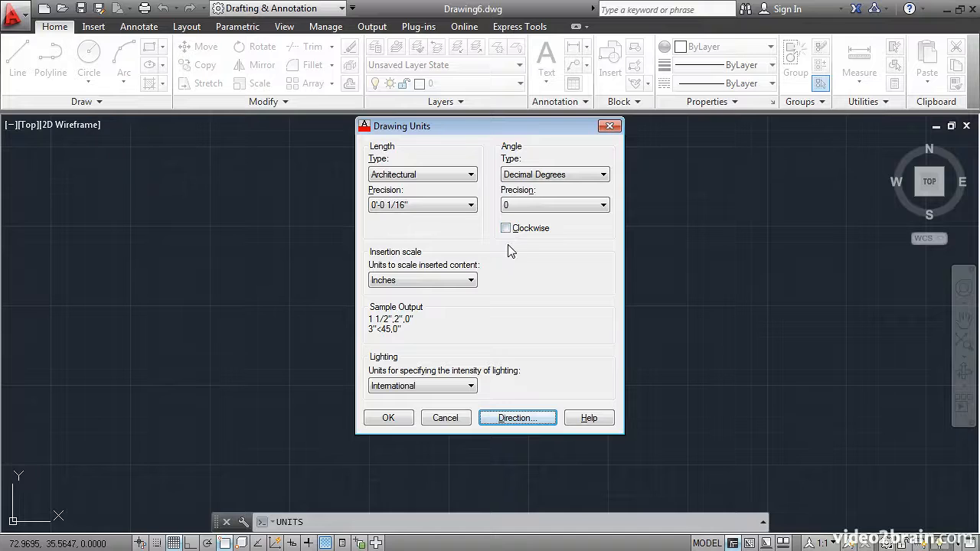
pyautogui.click(389, 417)
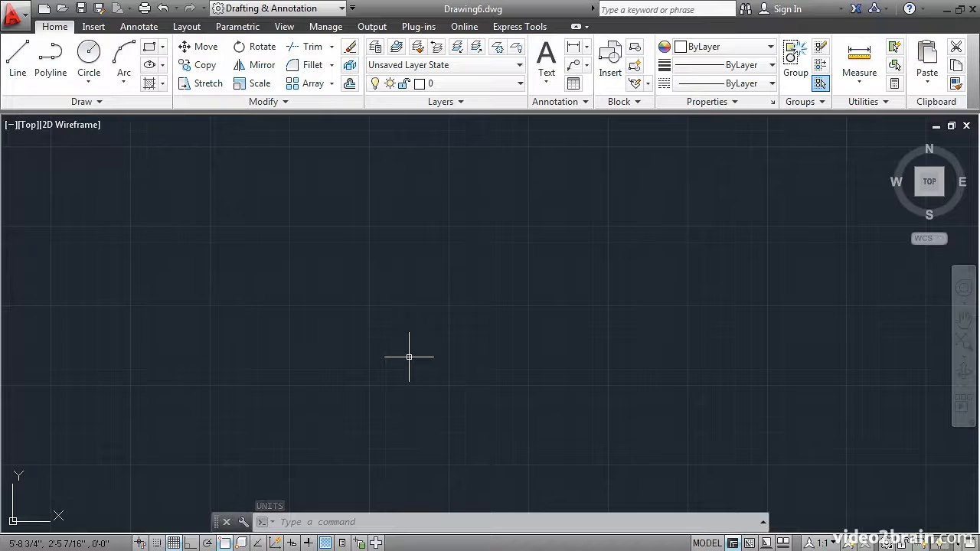
# Create a new layer named A-Wall with colour red in the Layer Properties Manager
pyautogui.write('la')
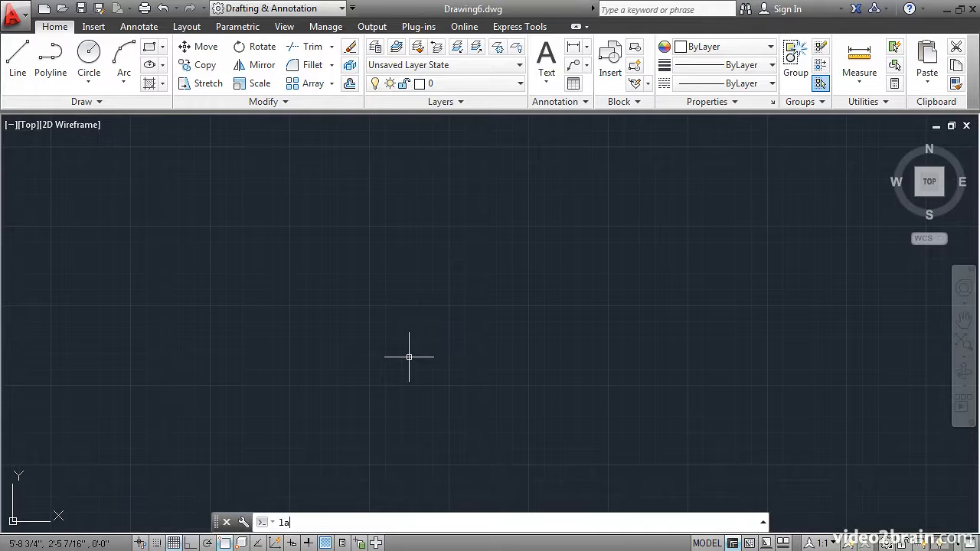
pyautogui.press('Return')
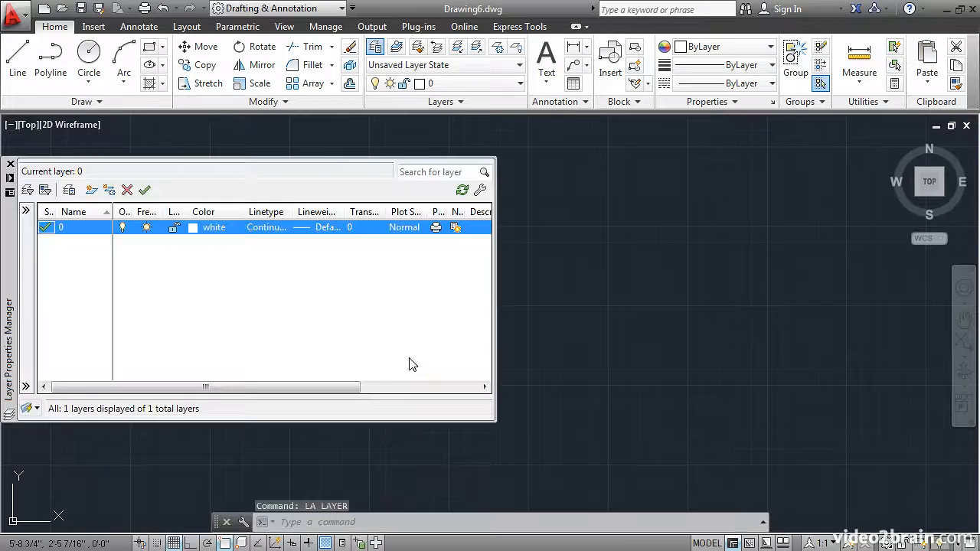
pyautogui.moveTo(136, 257)
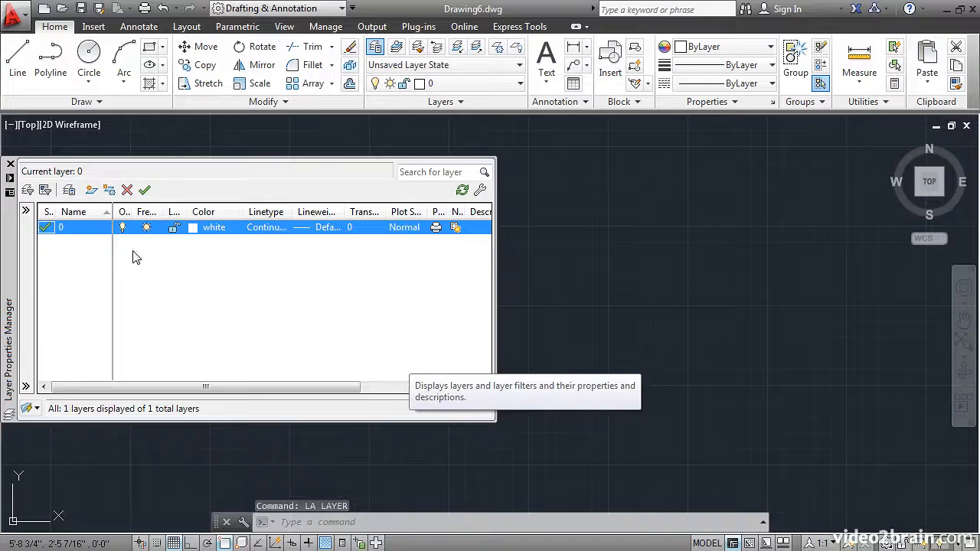
pyautogui.moveTo(91, 190)
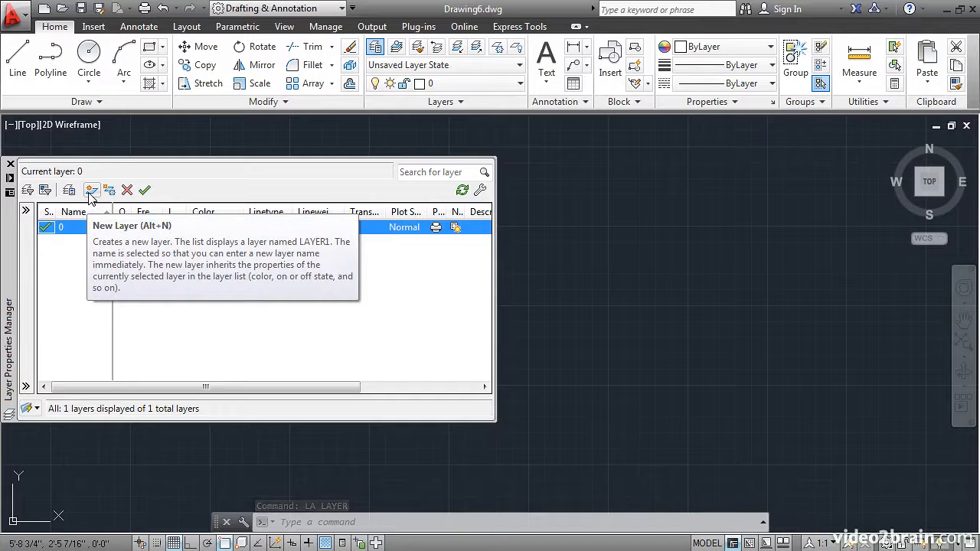
pyautogui.click(92, 190)
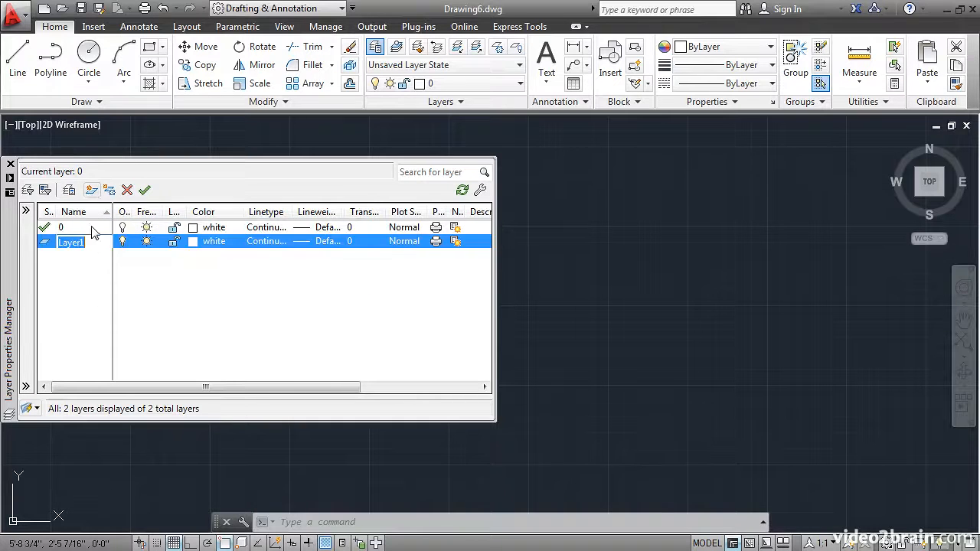
pyautogui.moveTo(116, 294)
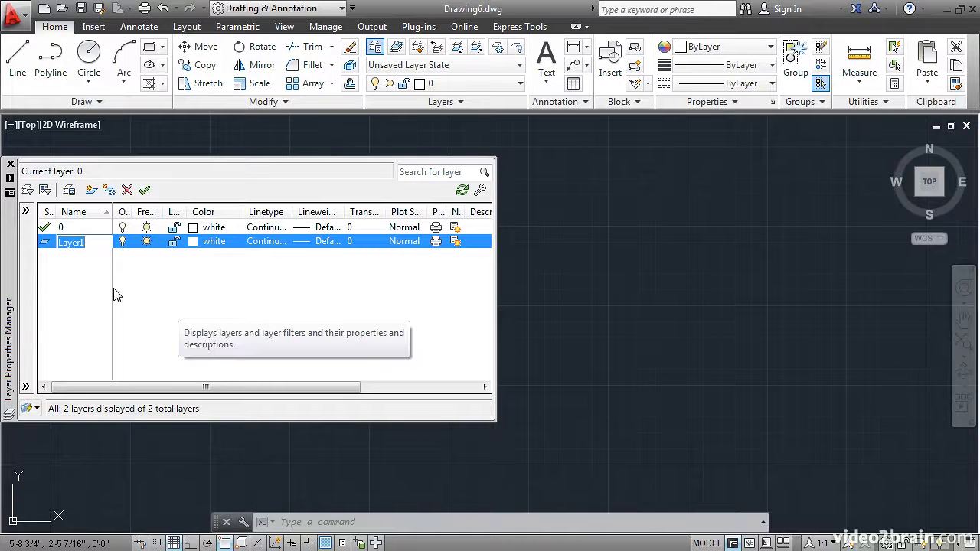
pyautogui.write('A-')
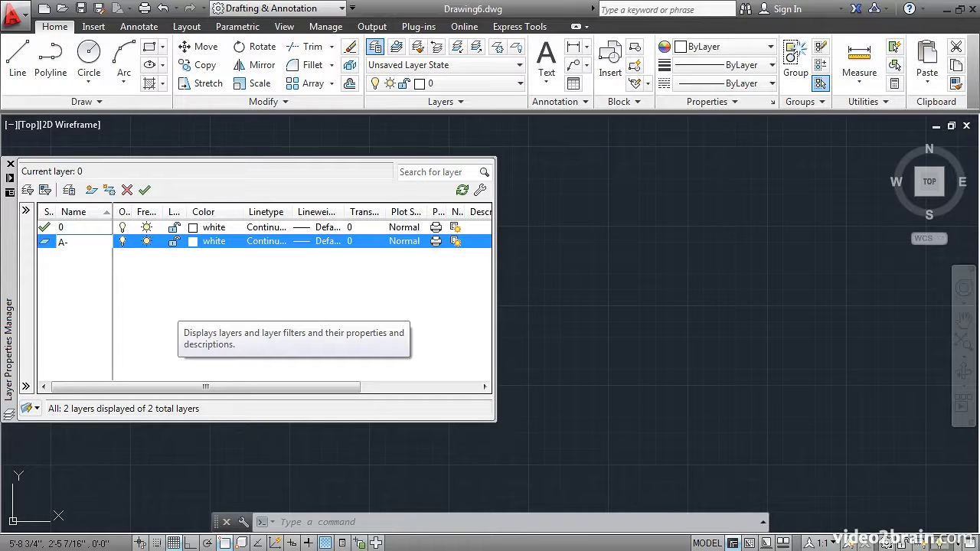
pyautogui.write('Wall')
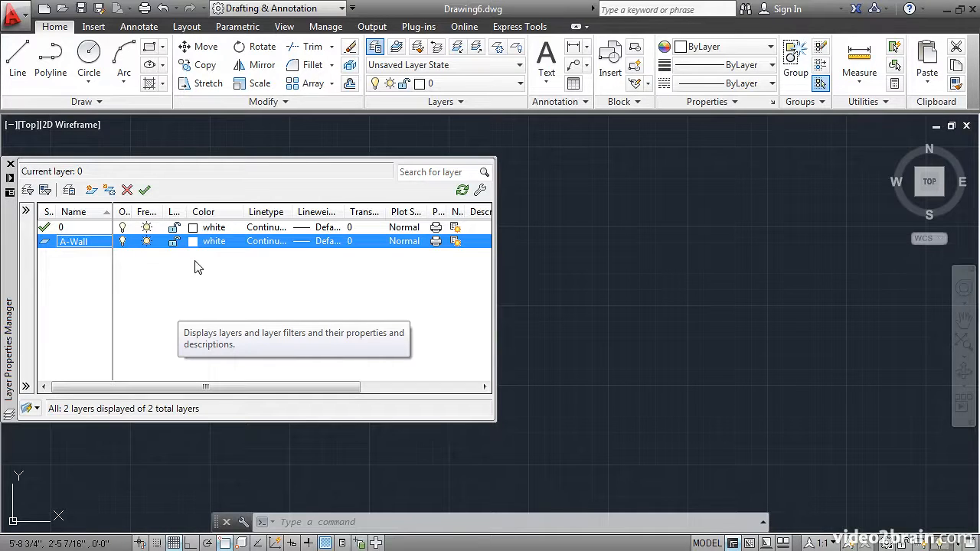
pyautogui.moveTo(192, 248)
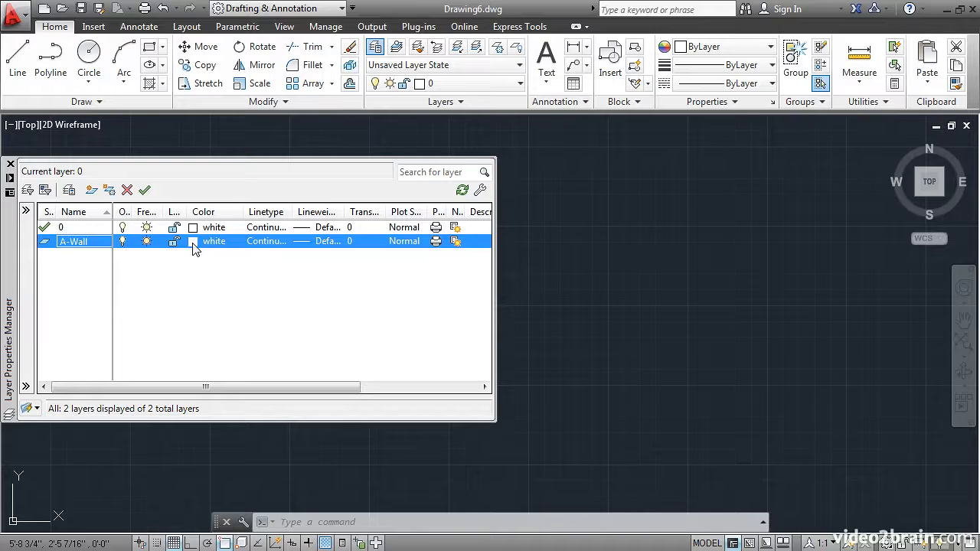
pyautogui.click(193, 241)
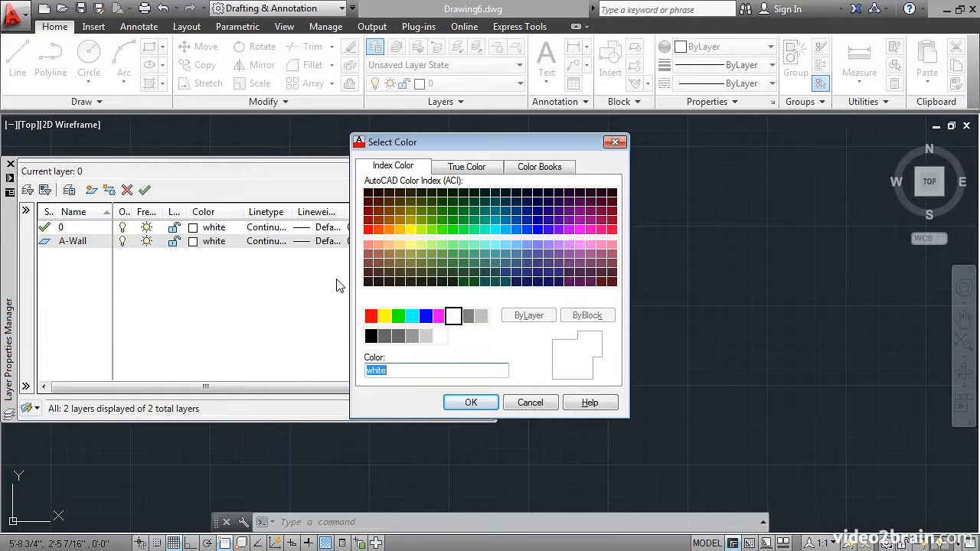
pyautogui.click(370, 316)
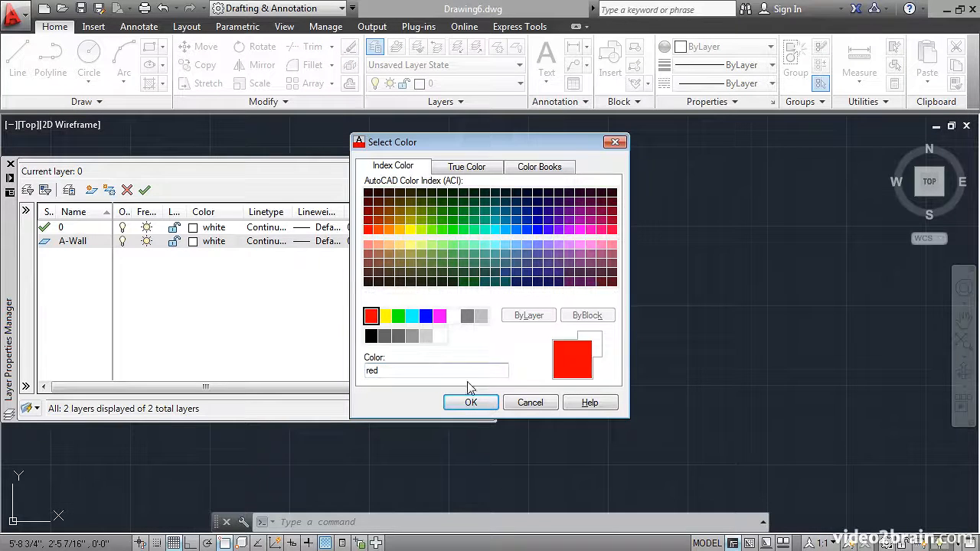
pyautogui.click(471, 401)
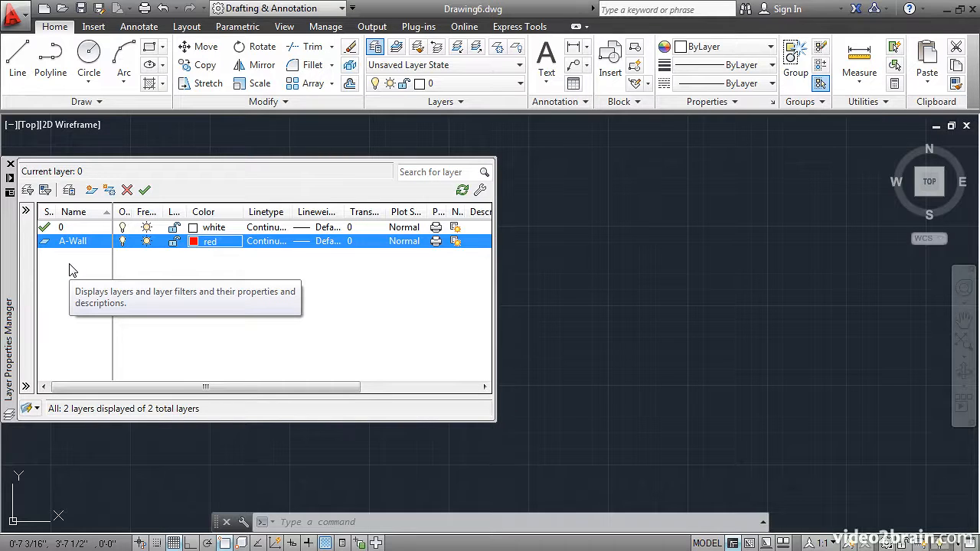
pyautogui.moveTo(534, 294)
pyautogui.write('op')
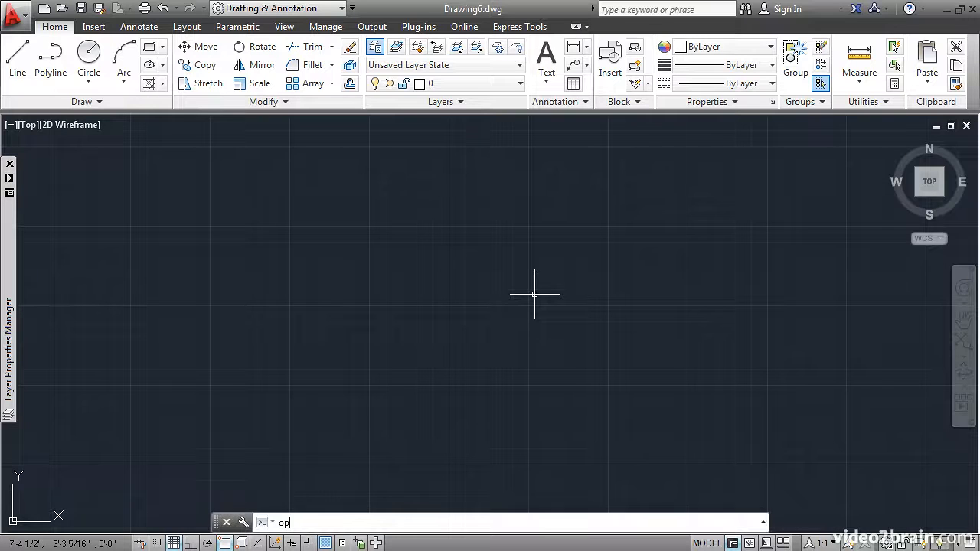
# Raise arc and circle smoothness from 1000 to 2000 in the Display options
pyautogui.press('Return')
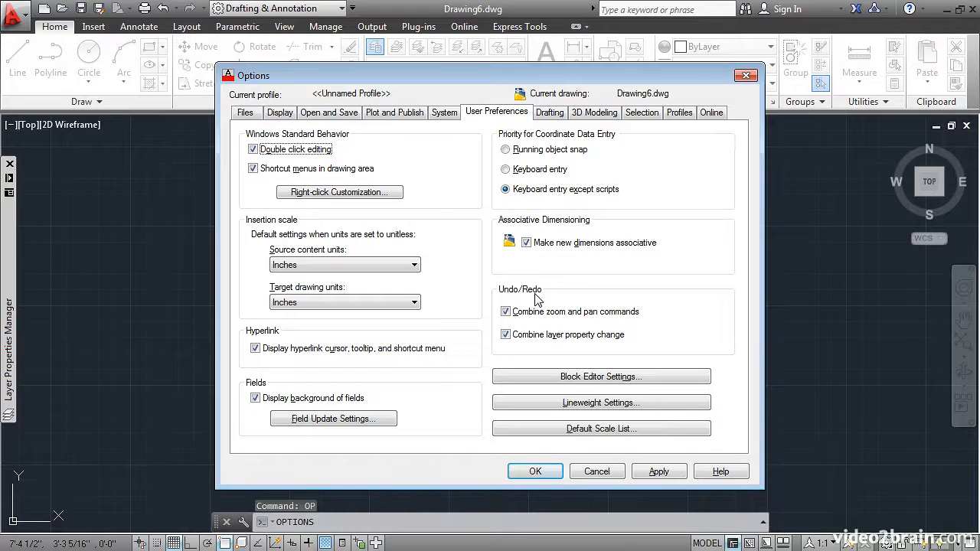
pyautogui.click(278, 112)
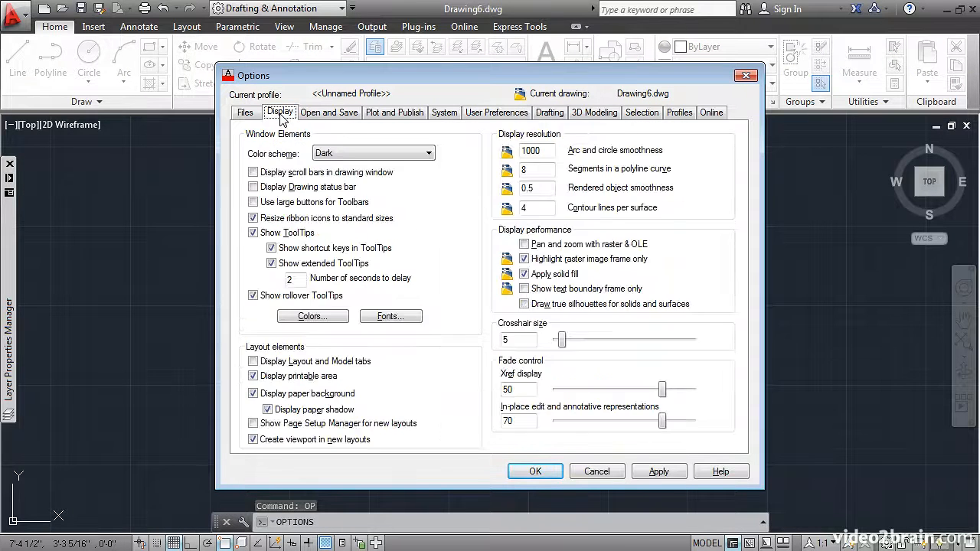
pyautogui.moveTo(491, 161)
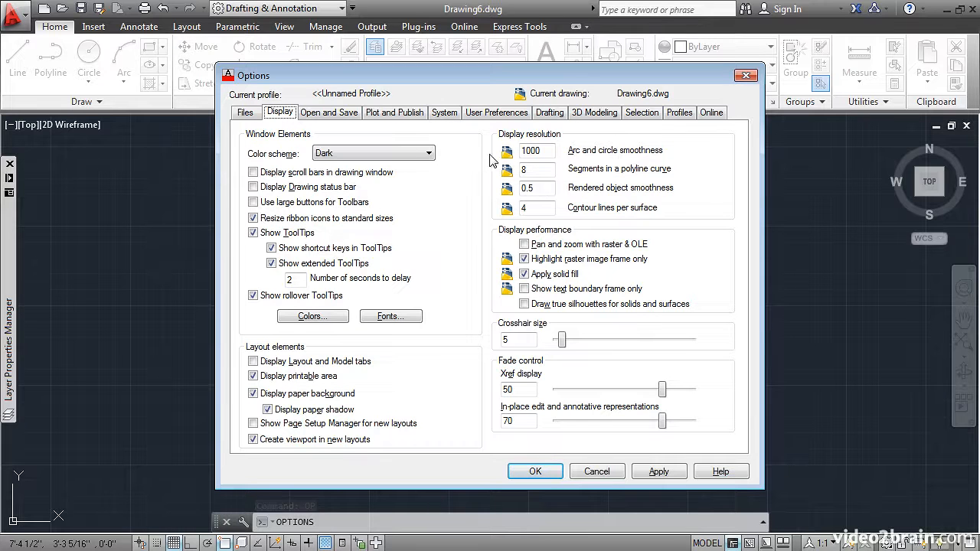
pyautogui.tripleClick(536, 150)
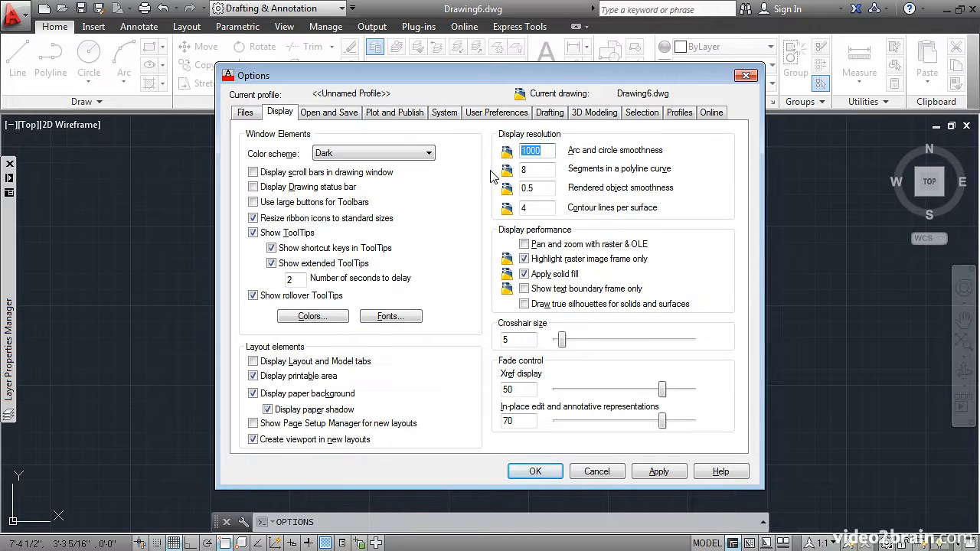
pyautogui.write('2000')
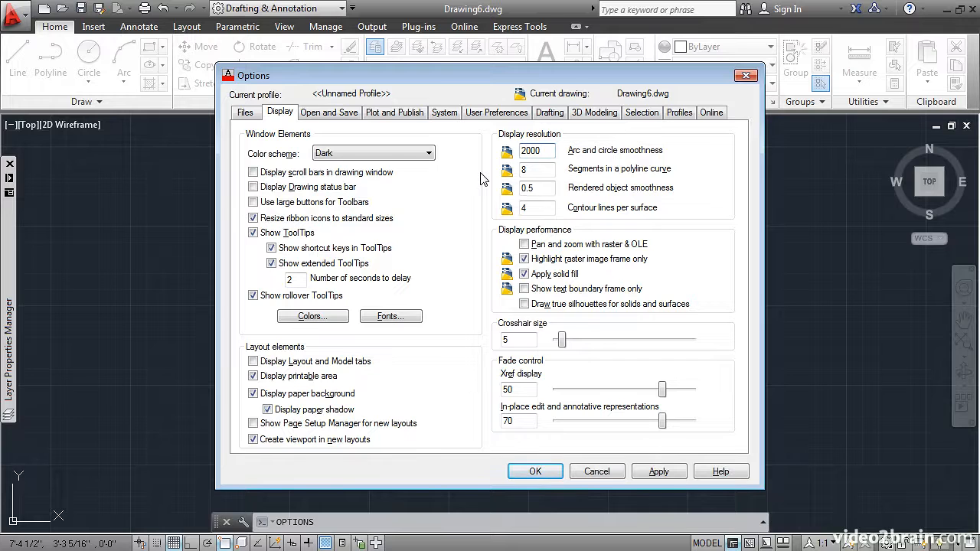
pyautogui.moveTo(496, 176)
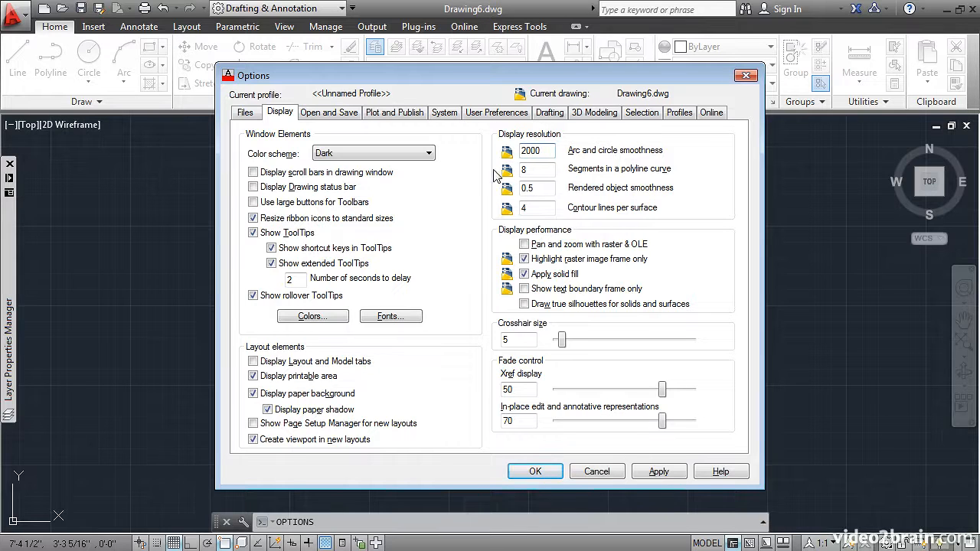
pyautogui.moveTo(490, 191)
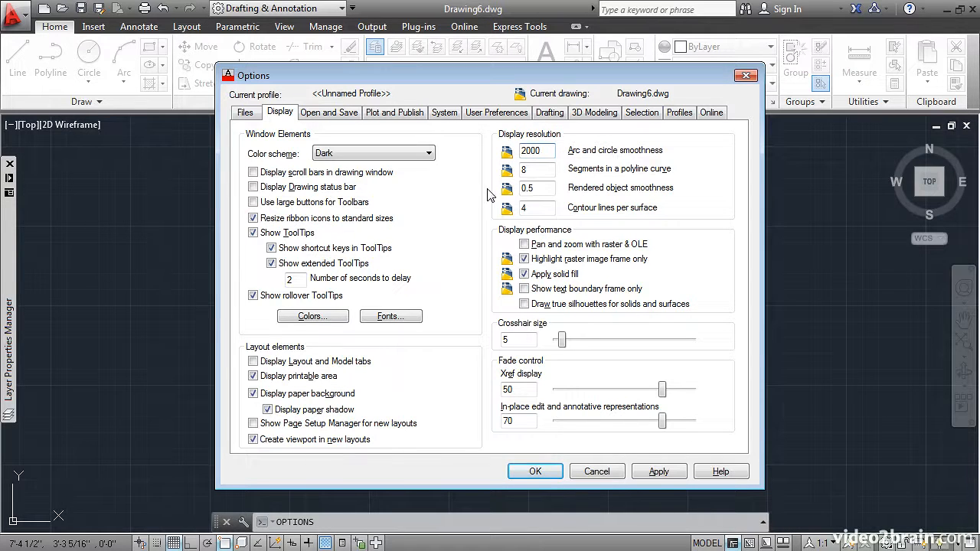
pyautogui.click(534, 472)
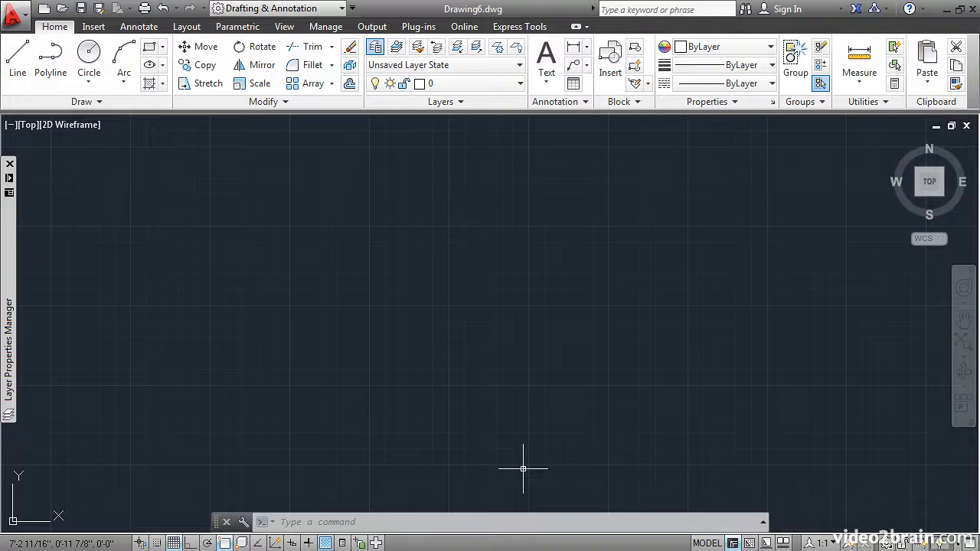
pyautogui.moveTo(230, 252)
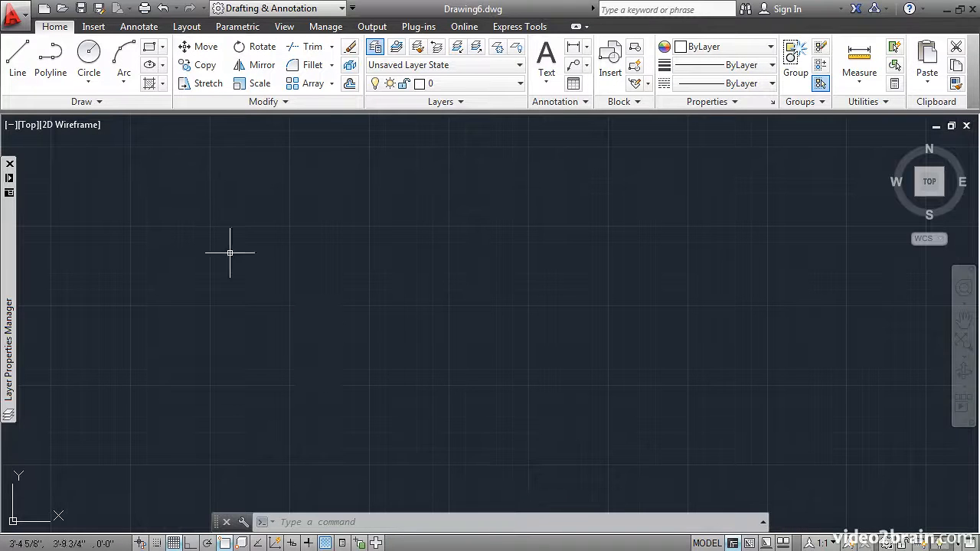
# Save the drawing as a template named My custom template.dwt
pyautogui.click(15, 10)
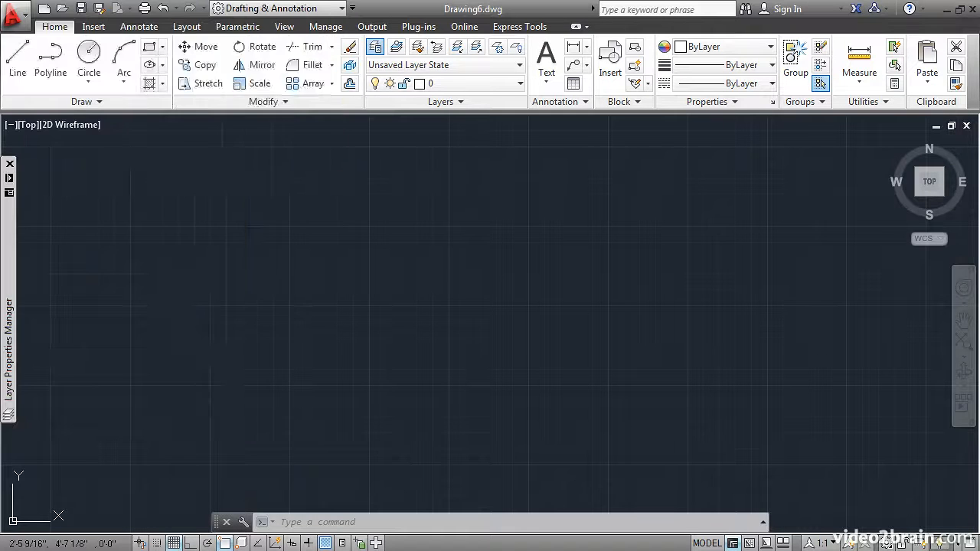
pyautogui.click(82, 9)
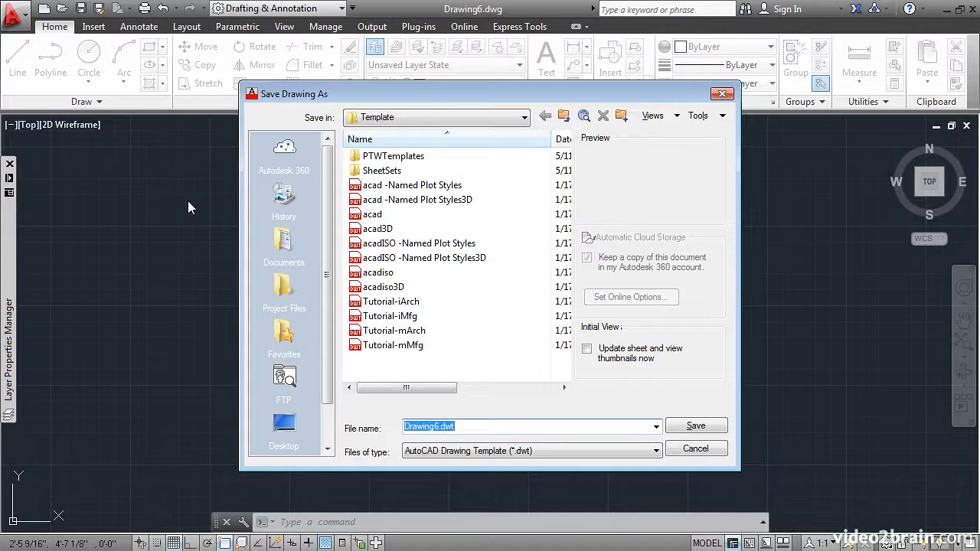
pyautogui.write('My c')
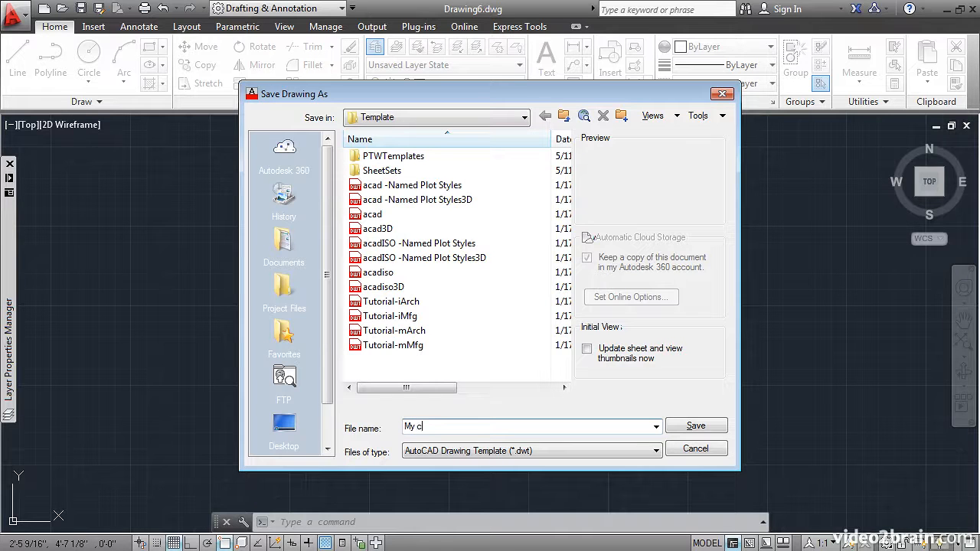
pyautogui.write('ustom template')
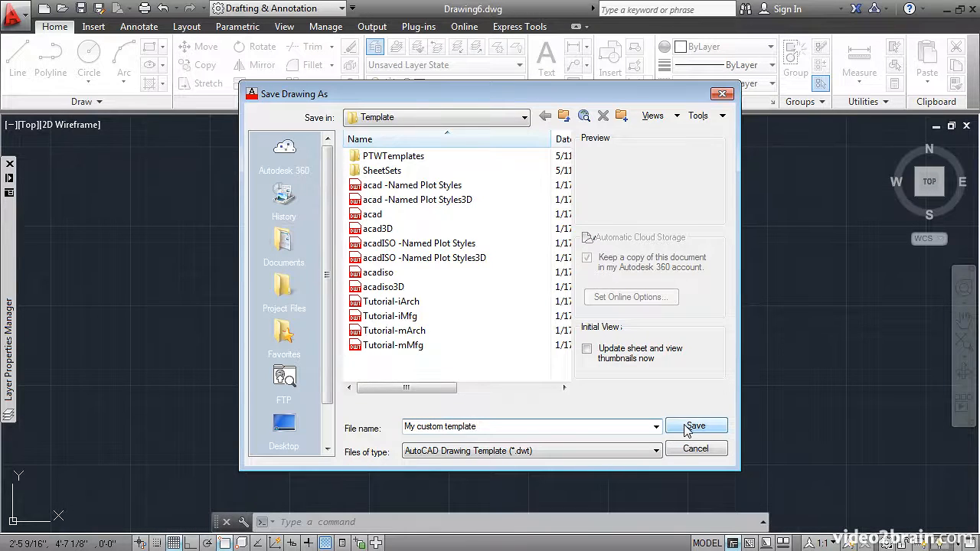
pyautogui.click(695, 426)
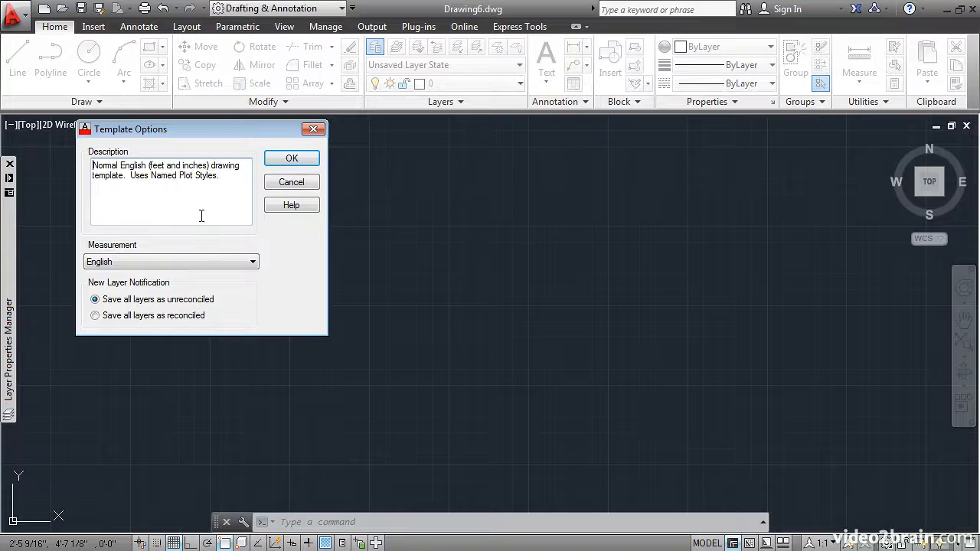
pyautogui.moveTo(147, 191)
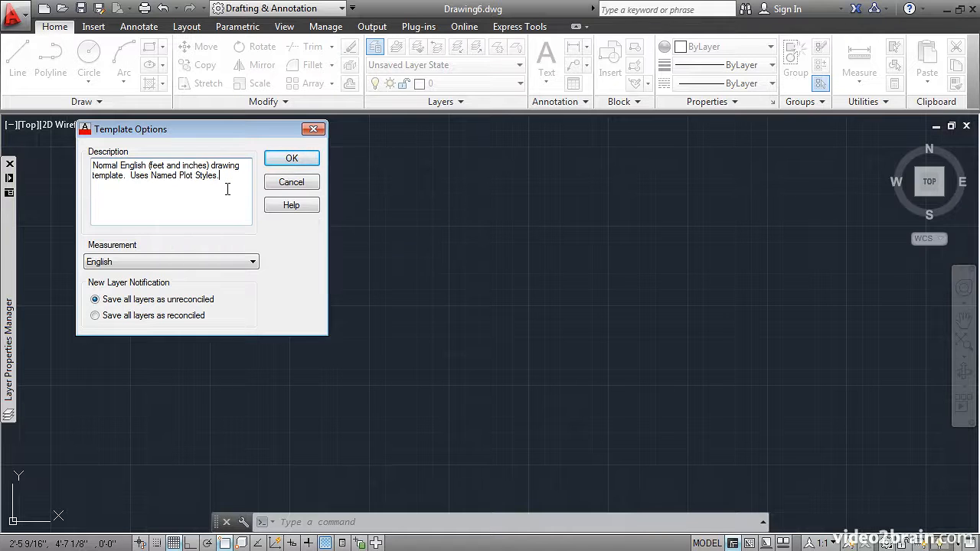
# Add 'Uses Architectural units' to the template description and confirm it
pyautogui.write('Uses')
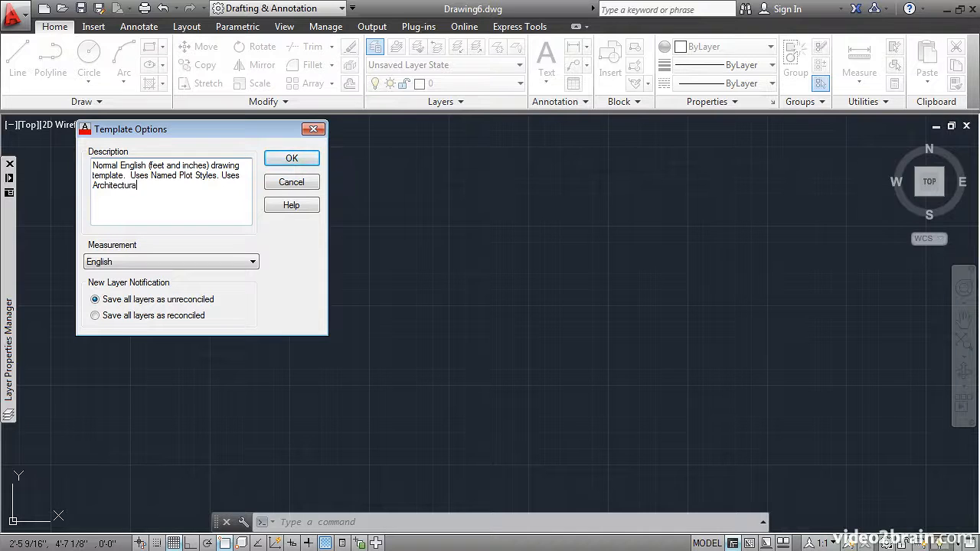
pyautogui.write('units')
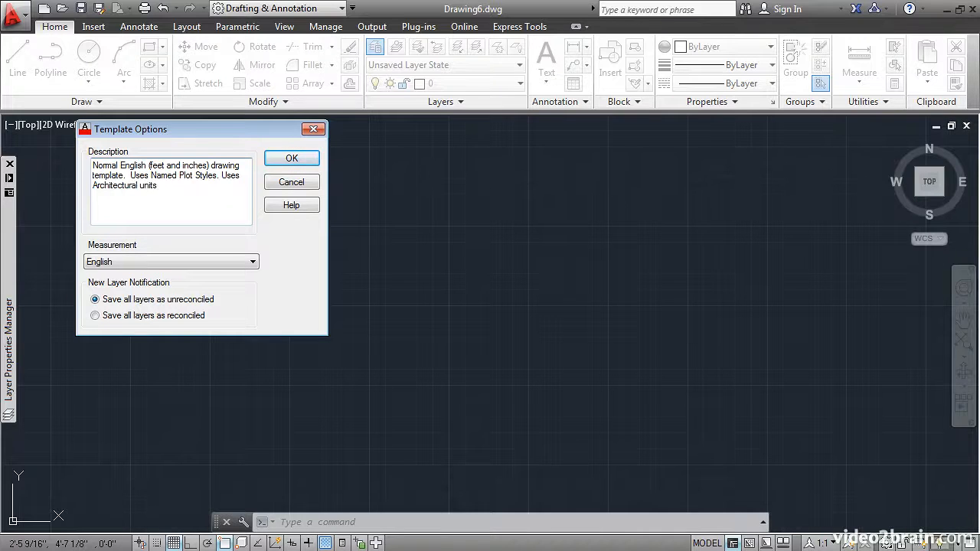
pyautogui.click(291, 158)
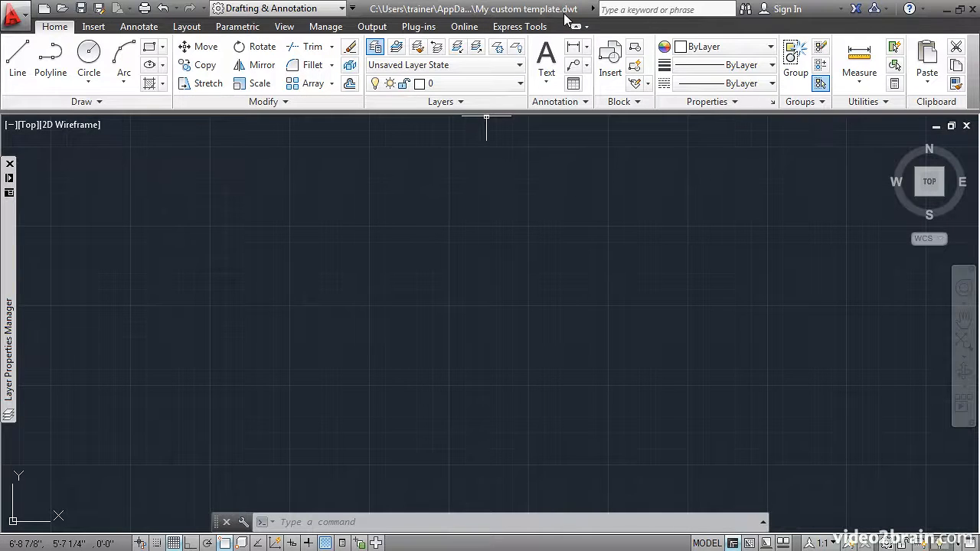
pyautogui.moveTo(504, 219)
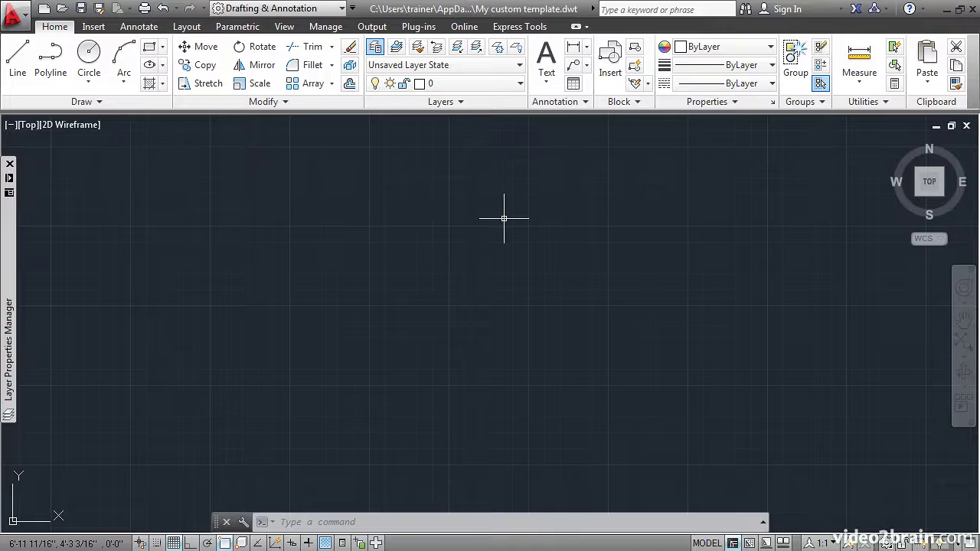
# Close the template and create Drawing7 from My custom template.dwt
pyautogui.write('CLo')
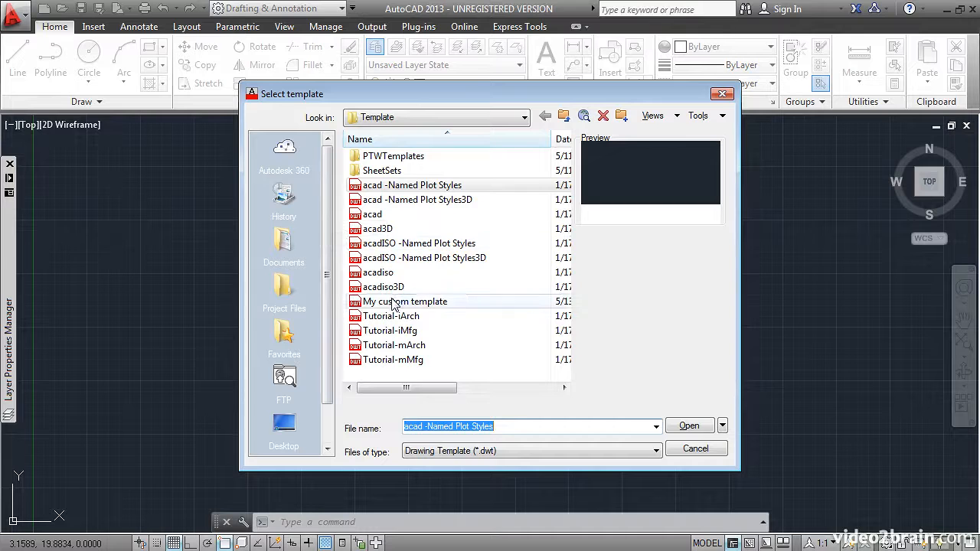
pyautogui.click(404, 300)
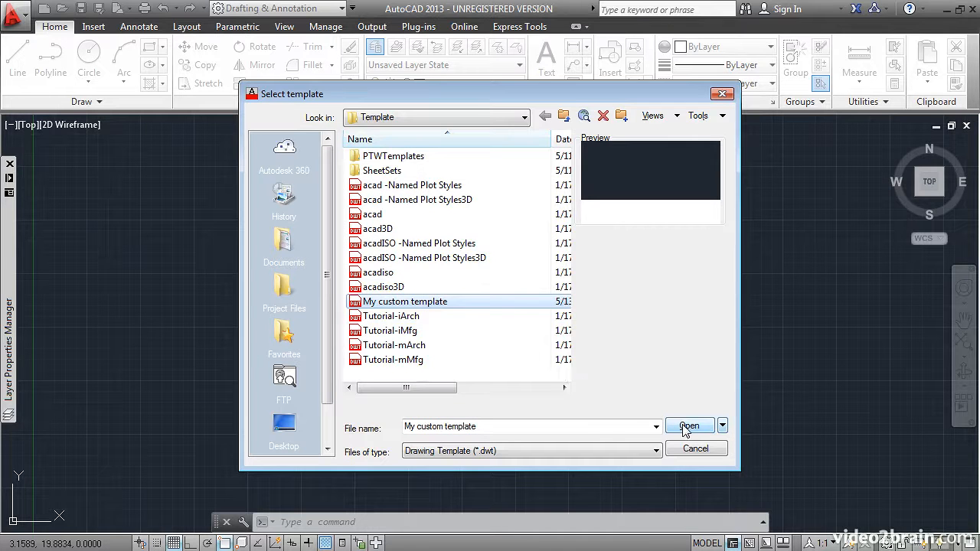
pyautogui.click(689, 426)
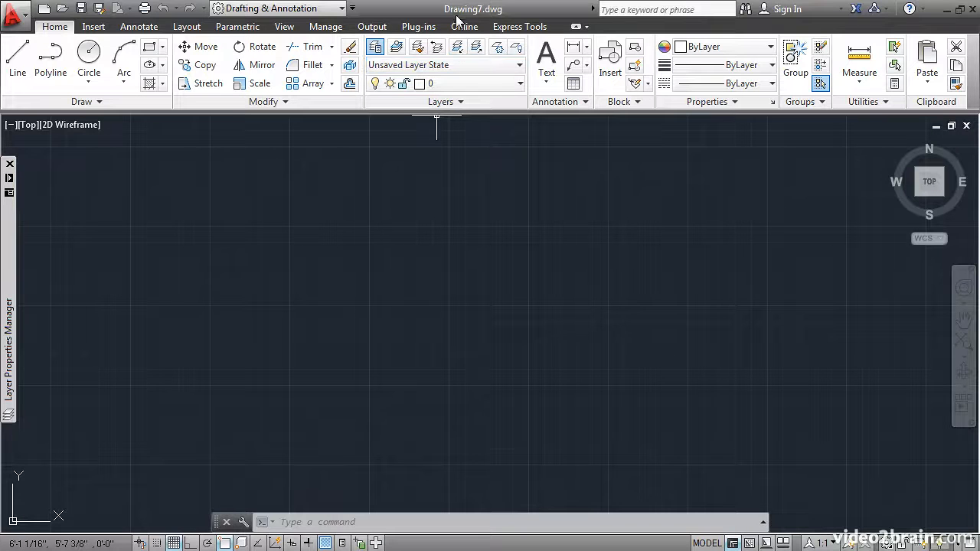
pyautogui.moveTo(367, 257)
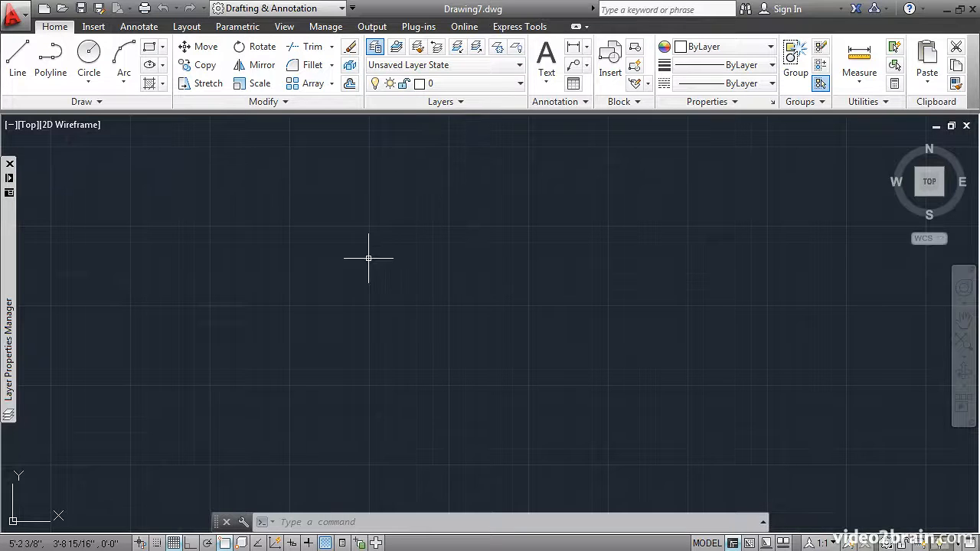
pyautogui.moveTo(23, 298)
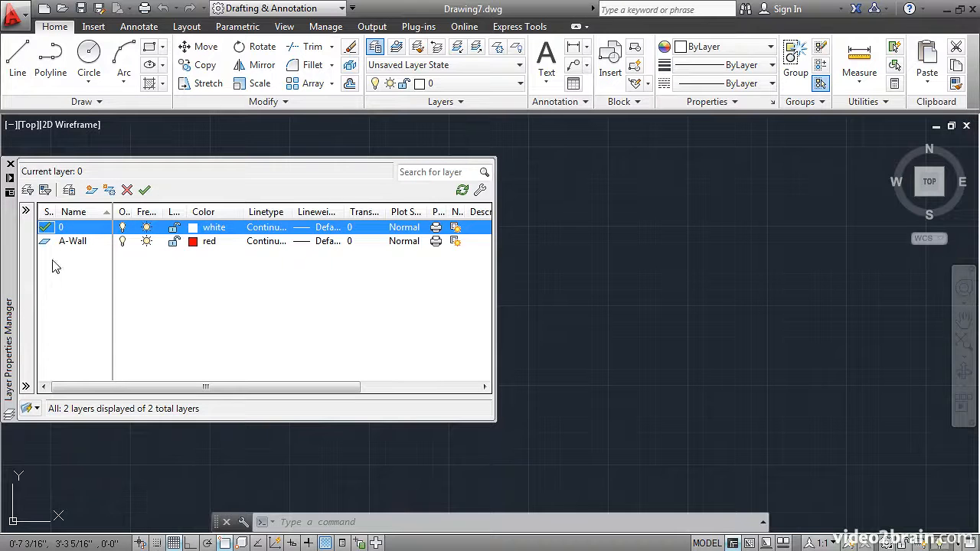
pyautogui.moveTo(405, 263)
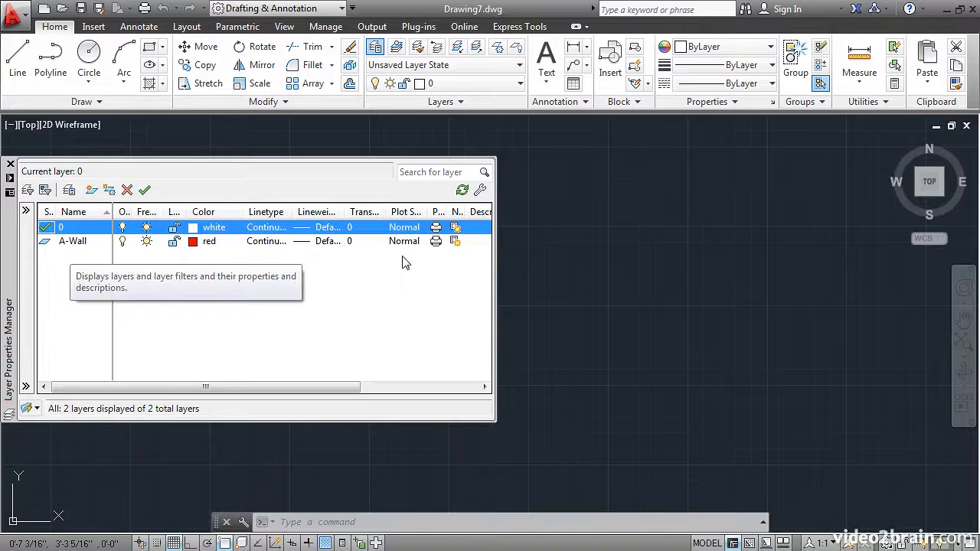
pyautogui.click(9, 164)
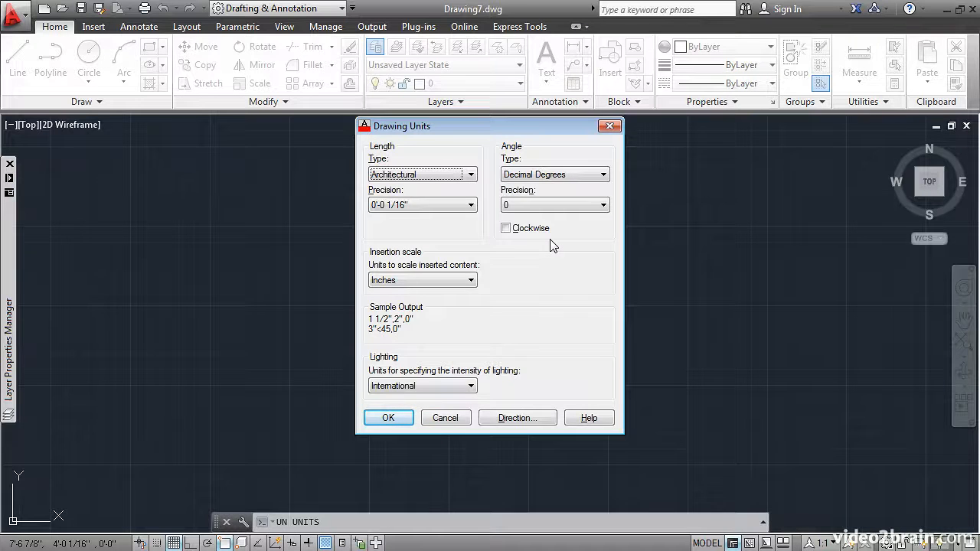
pyautogui.click(389, 417)
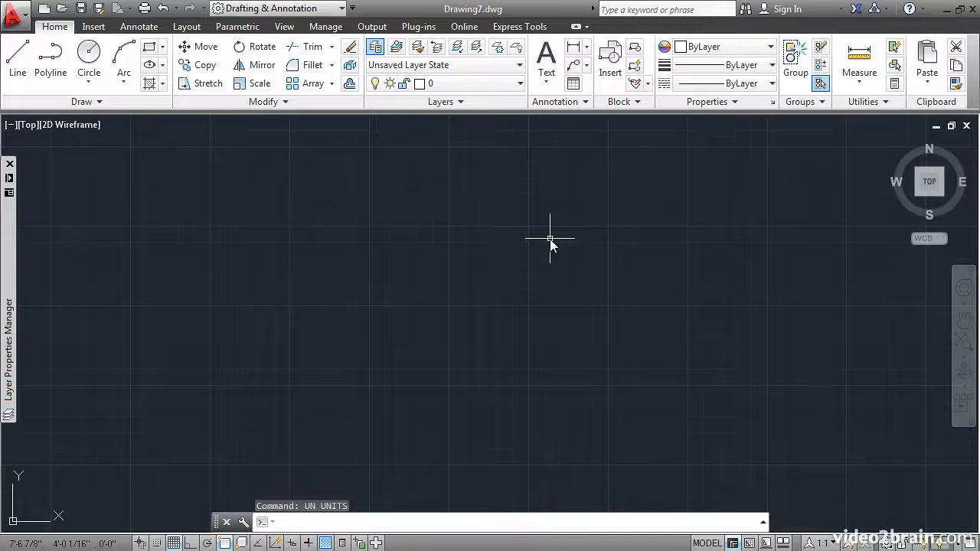